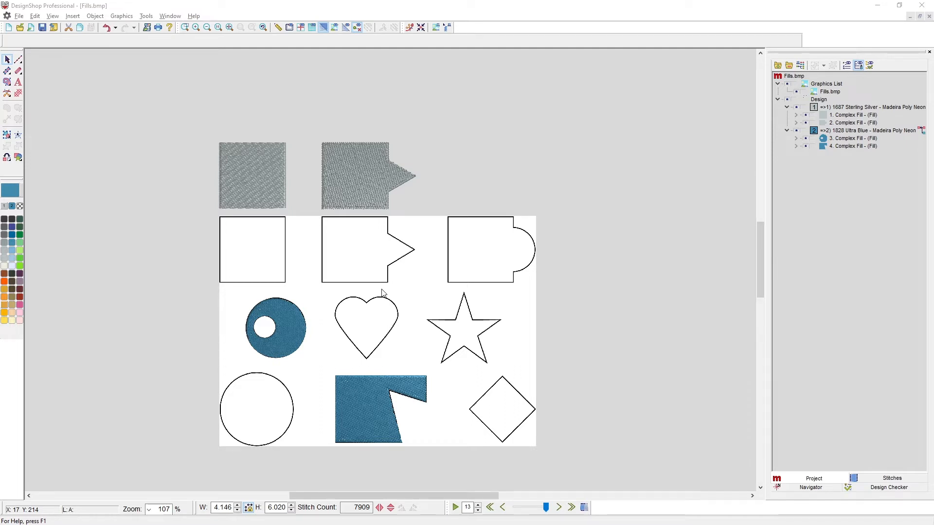
{"action": "mouse_move", "coordinate": [15, 84]}
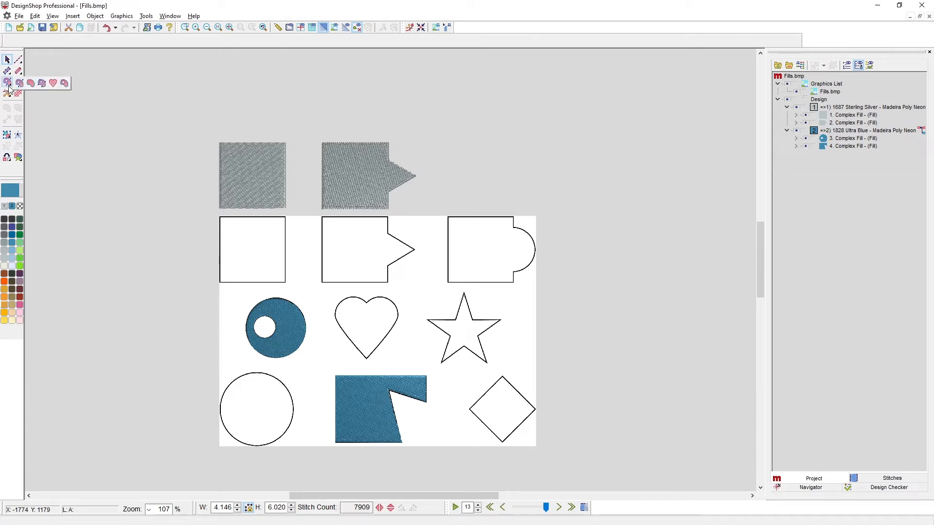
{"action": "mouse_move", "coordinate": [41, 83]}
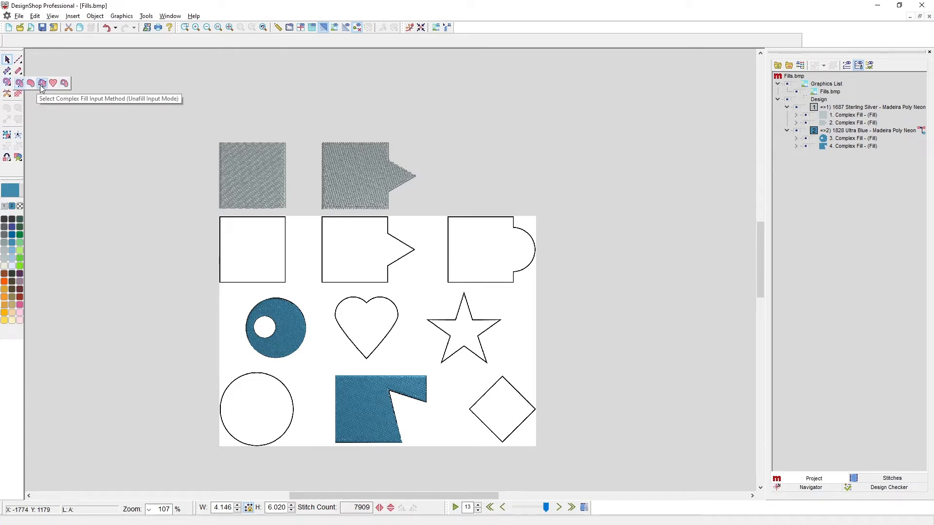
Start Complex Fill input in Unifill mode for the top-left square
{"action": "left_click", "coordinate": [40, 83]}
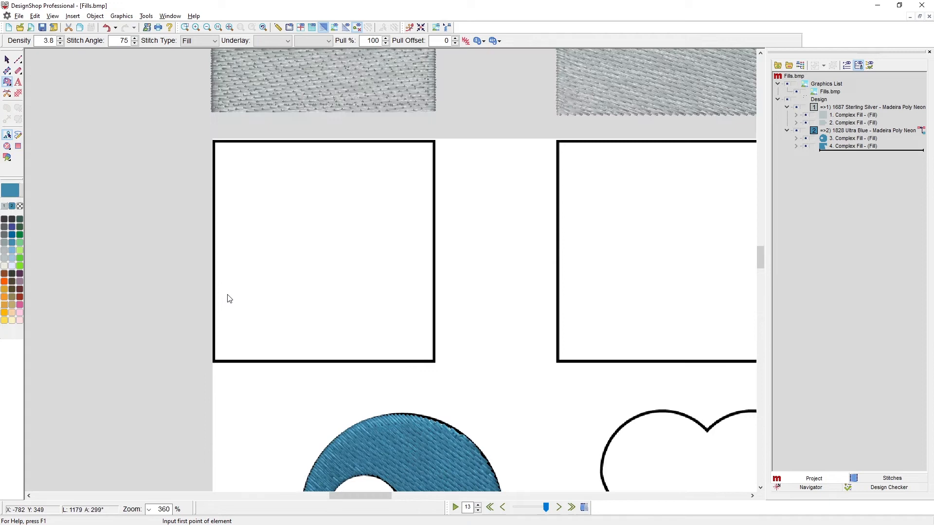
{"action": "mouse_move", "coordinate": [132, 196]}
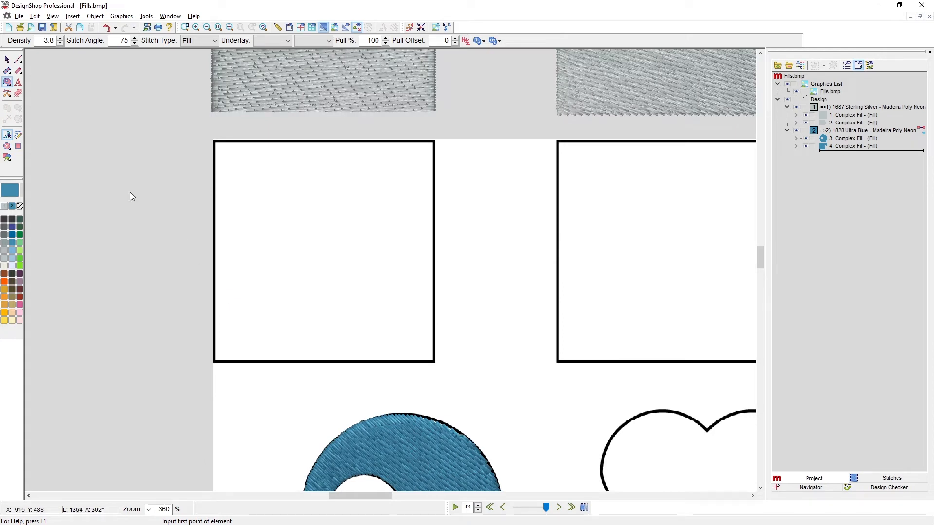
{"action": "mouse_move", "coordinate": [27, 229]}
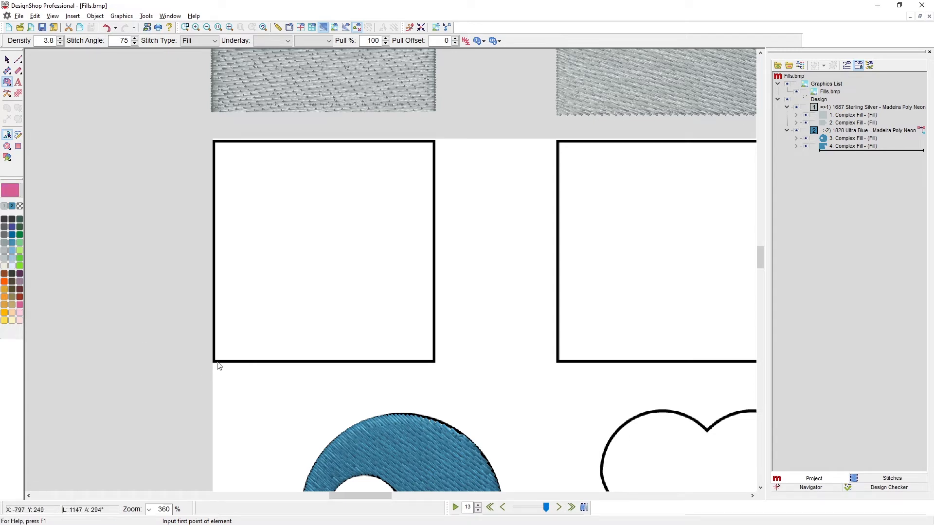
Place the square's bottom-left, top-left and top-right corner points as a pink fill
{"action": "left_click", "coordinate": [212, 360]}
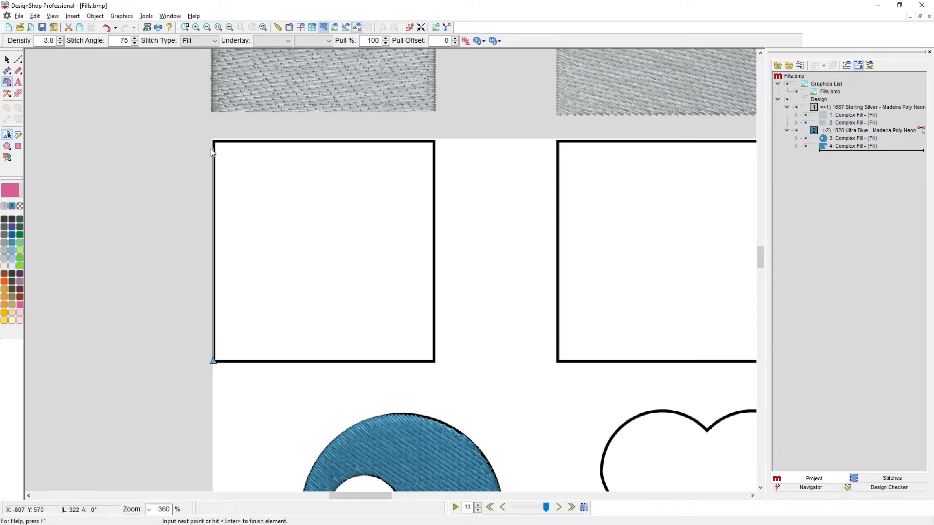
{"action": "left_click", "coordinate": [213, 141]}
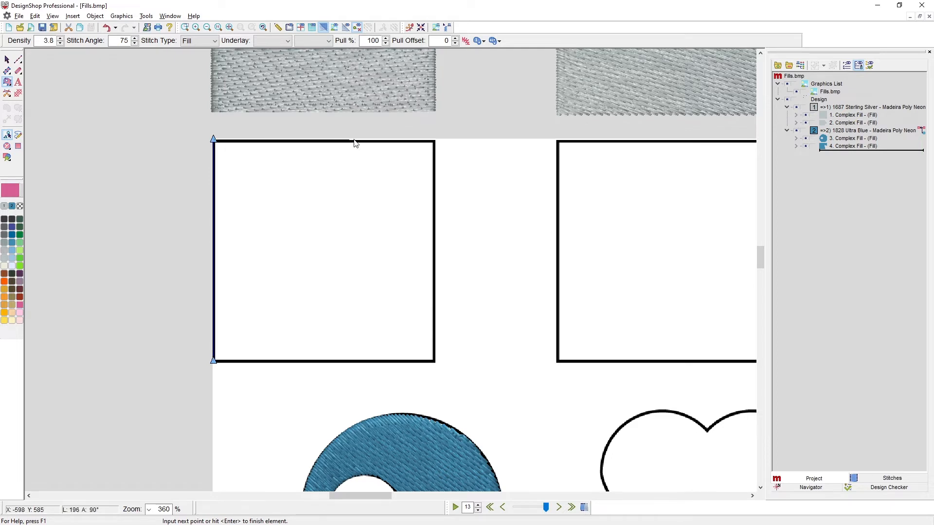
{"action": "left_click", "coordinate": [433, 139]}
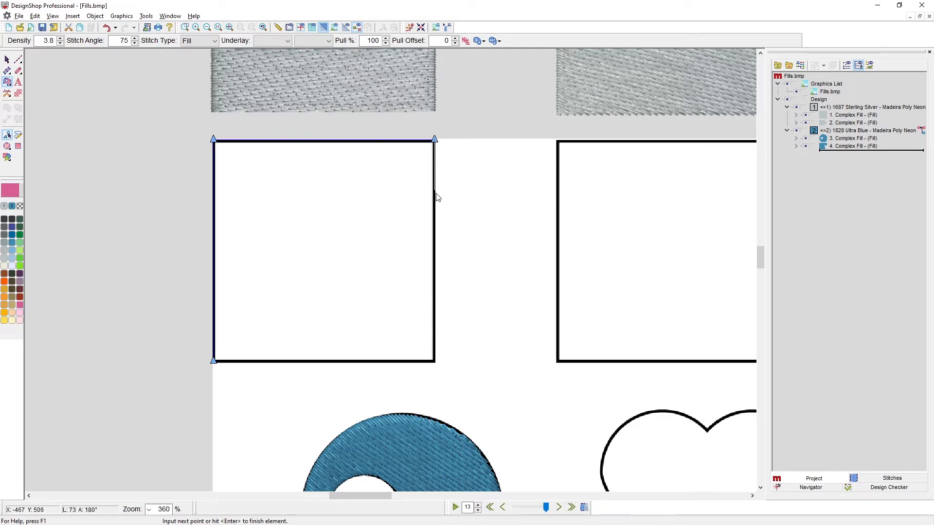
{"action": "mouse_move", "coordinate": [442, 364]}
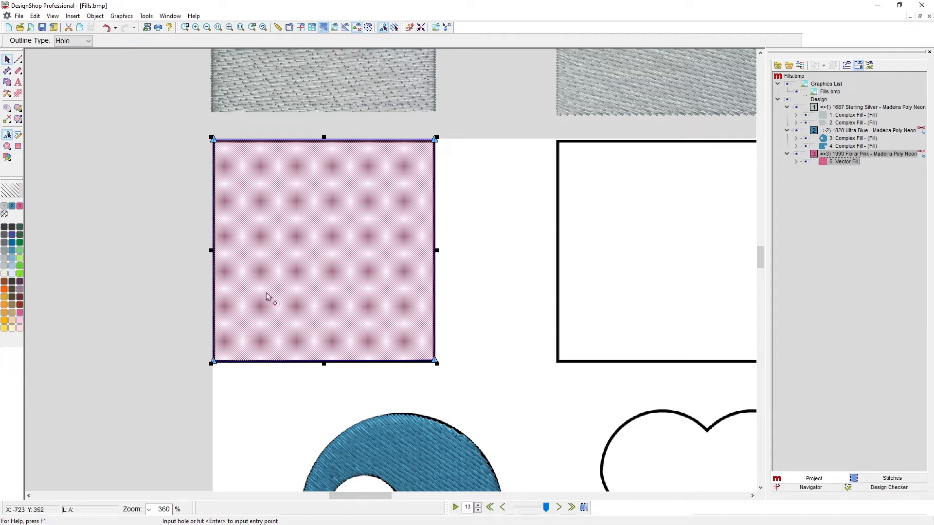
{"action": "mouse_move", "coordinate": [167, 457]}
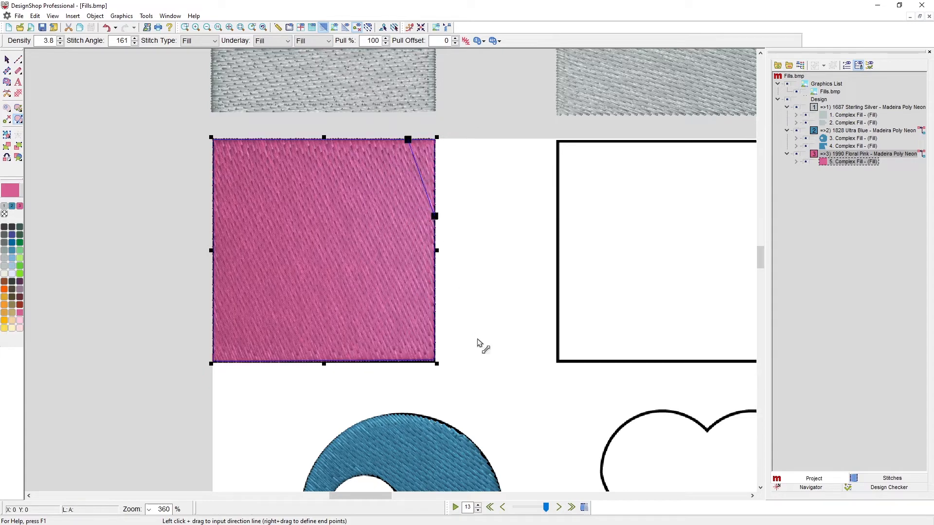
{"action": "mouse_move", "coordinate": [454, 346]}
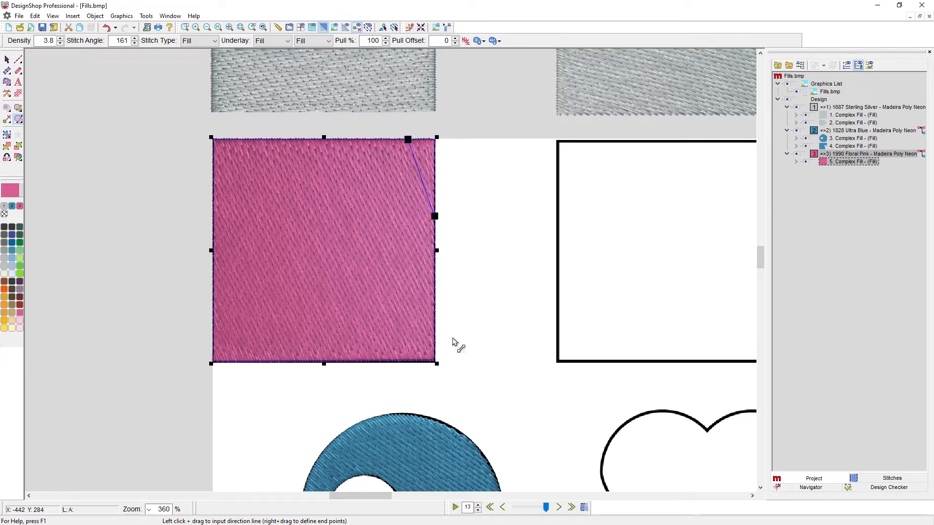
{"action": "mouse_move", "coordinate": [238, 135]}
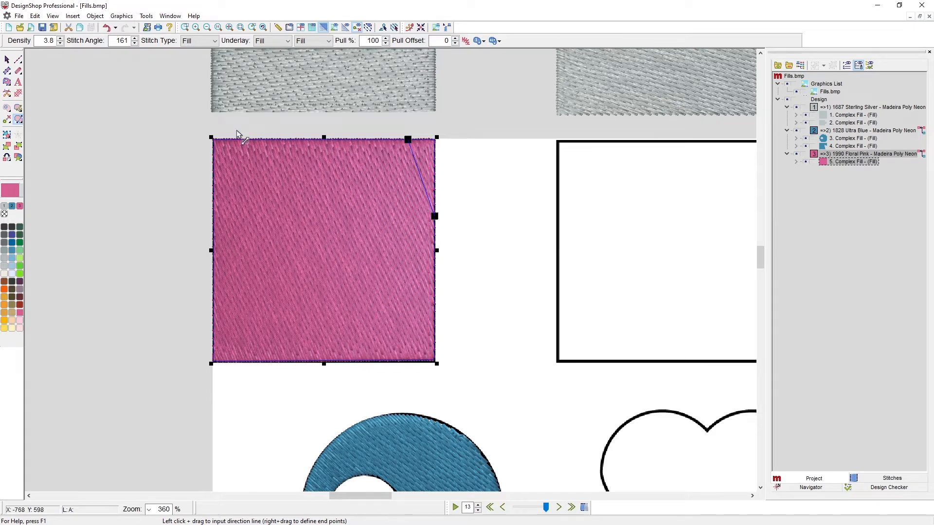
{"action": "mouse_move", "coordinate": [191, 281]}
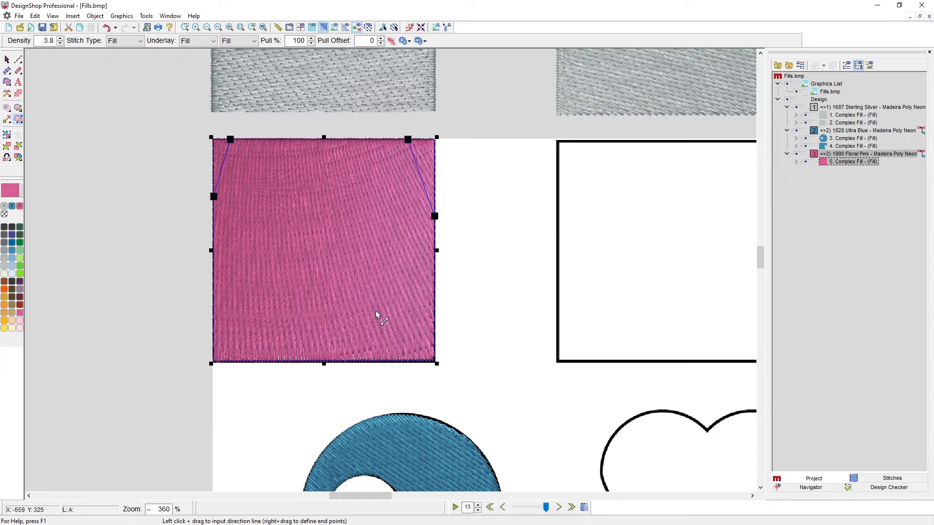
{"action": "mouse_move", "coordinate": [345, 159]}
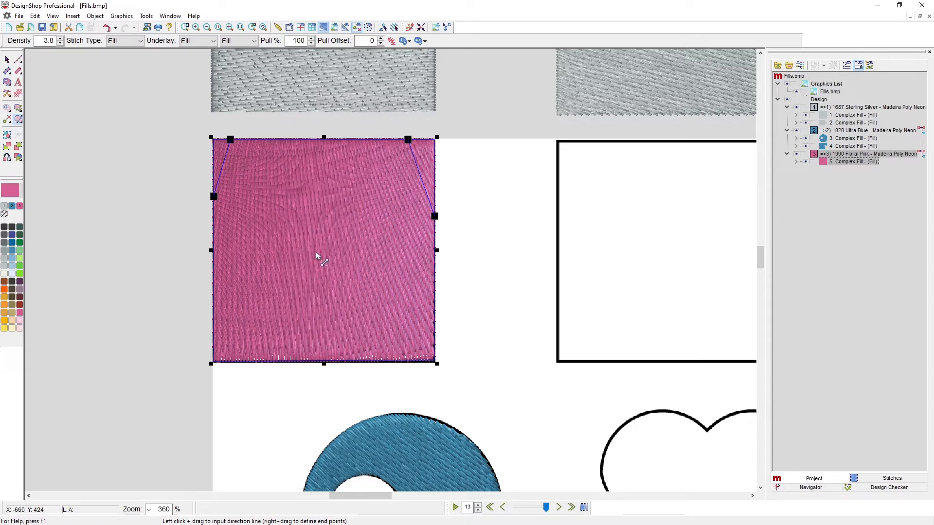
{"action": "mouse_move", "coordinate": [336, 335]}
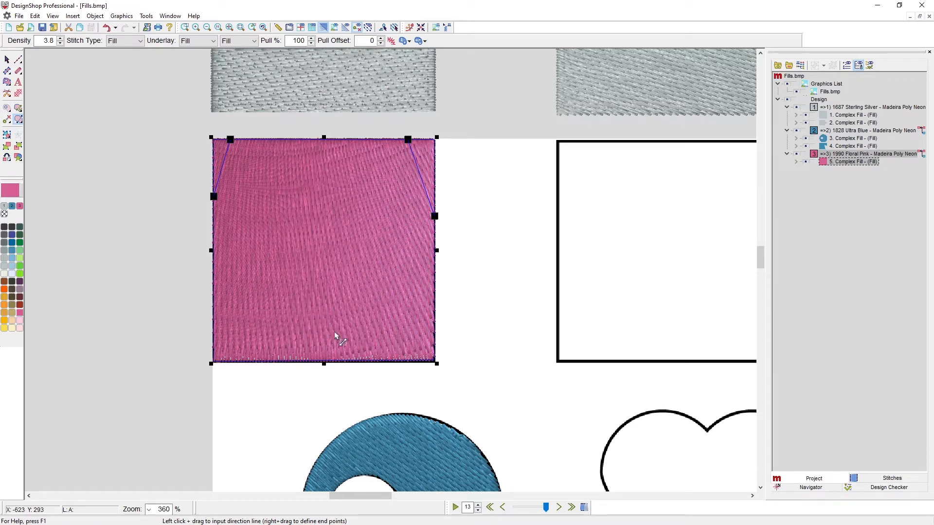
{"action": "mouse_move", "coordinate": [248, 387]}
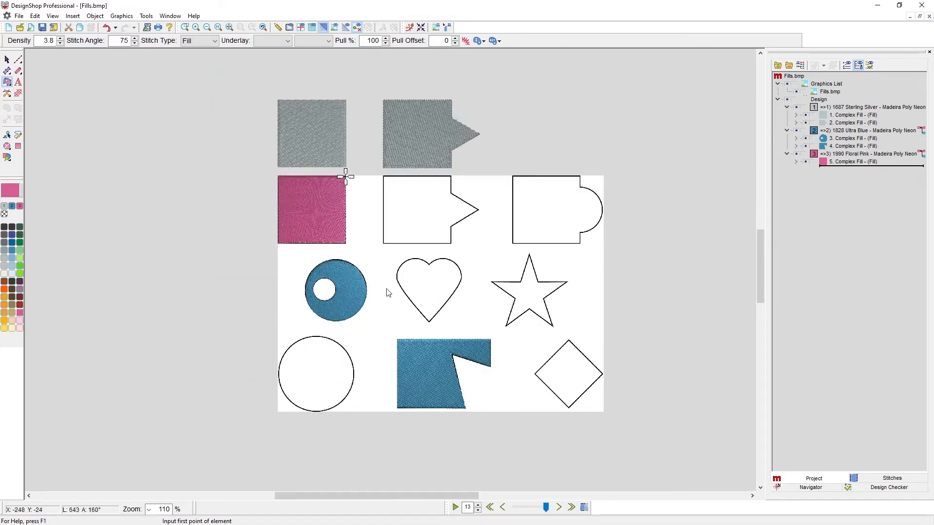
{"action": "mouse_move", "coordinate": [434, 270]}
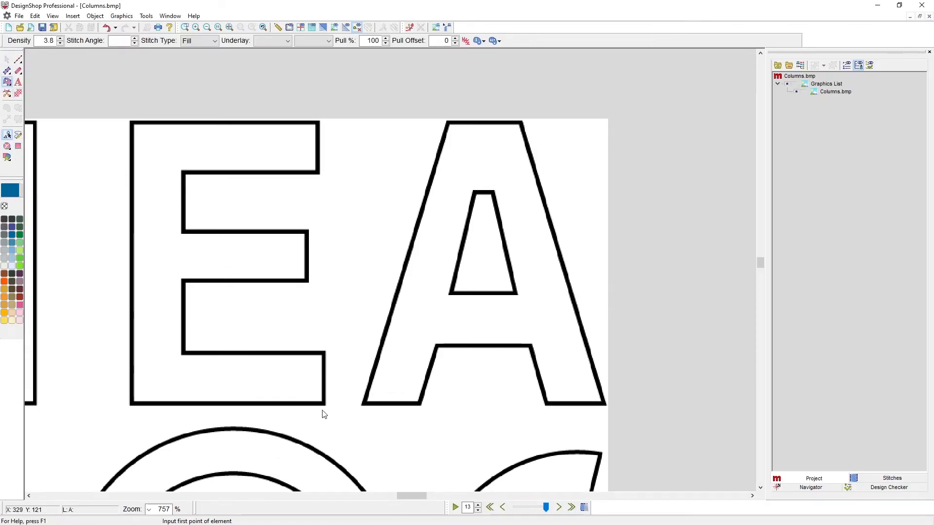
{"action": "mouse_move", "coordinate": [327, 408]}
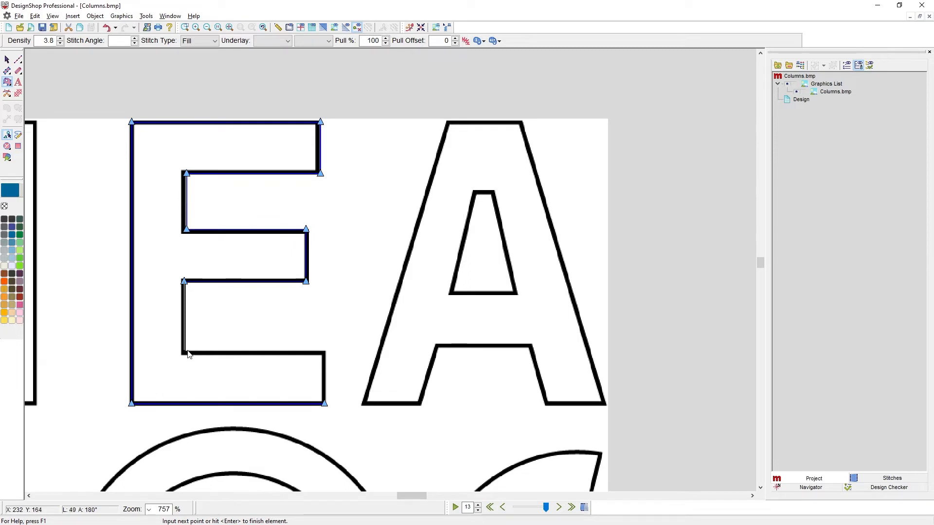
Add an inner-corner point while tracing the E outline as a Calypso Blue fill
{"action": "left_click", "coordinate": [323, 350]}
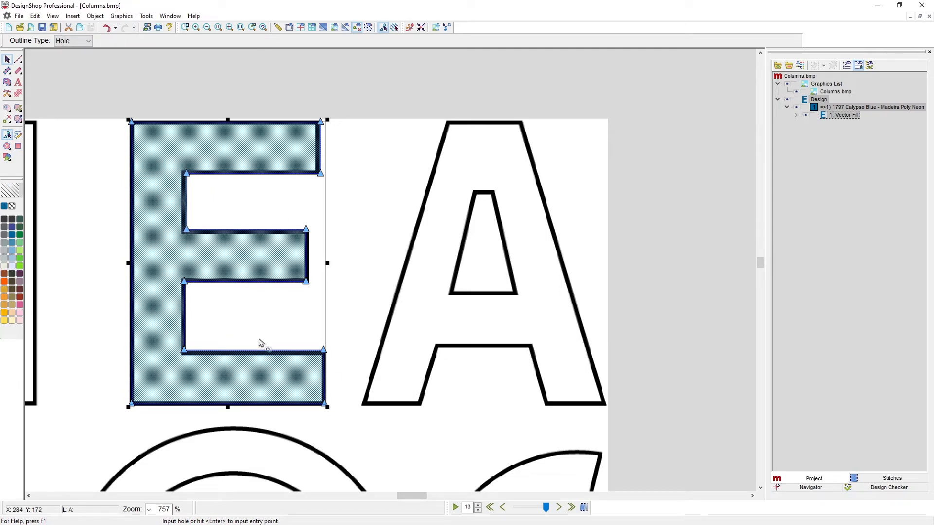
{"action": "mouse_move", "coordinate": [226, 330]}
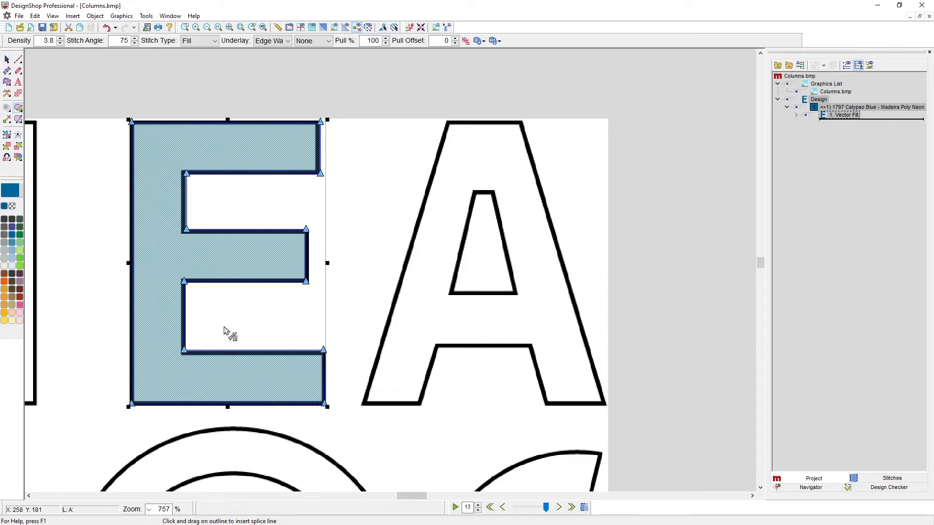
{"action": "mouse_move", "coordinate": [206, 276]}
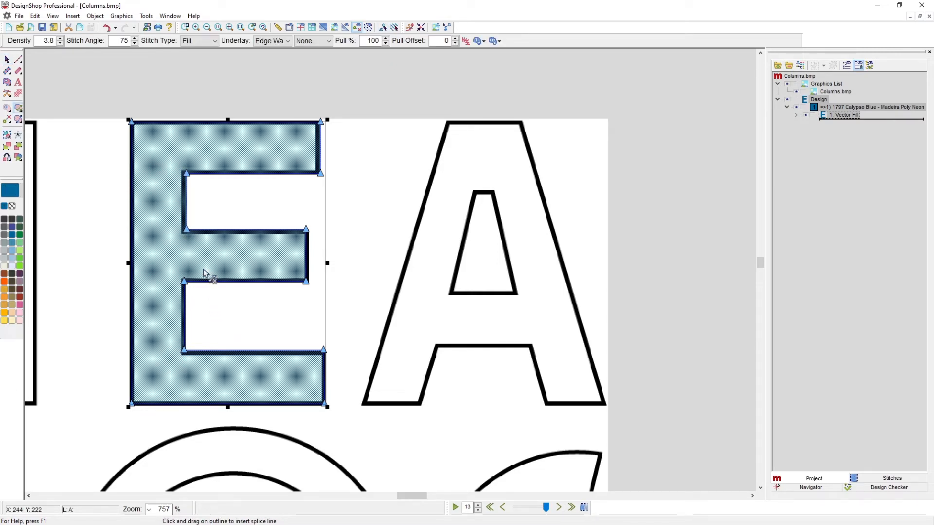
{"action": "mouse_move", "coordinate": [216, 208]}
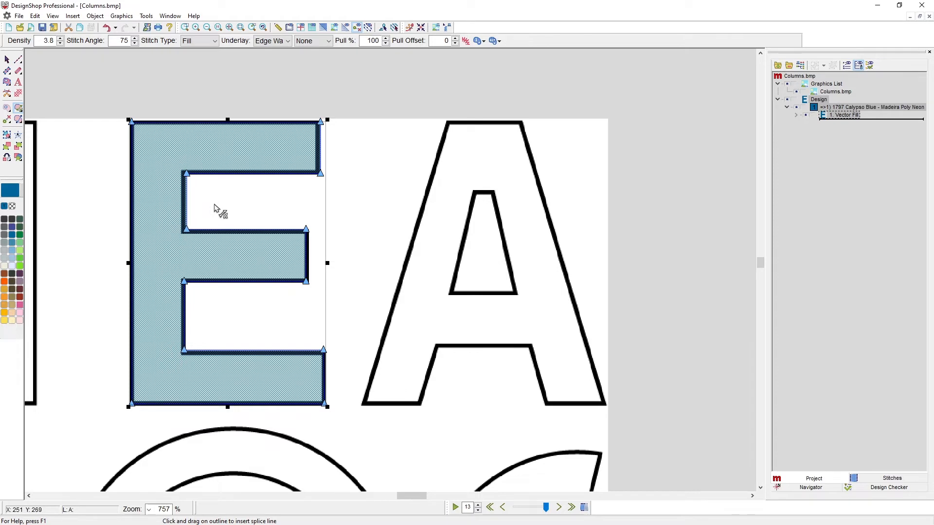
{"action": "mouse_move", "coordinate": [187, 236]}
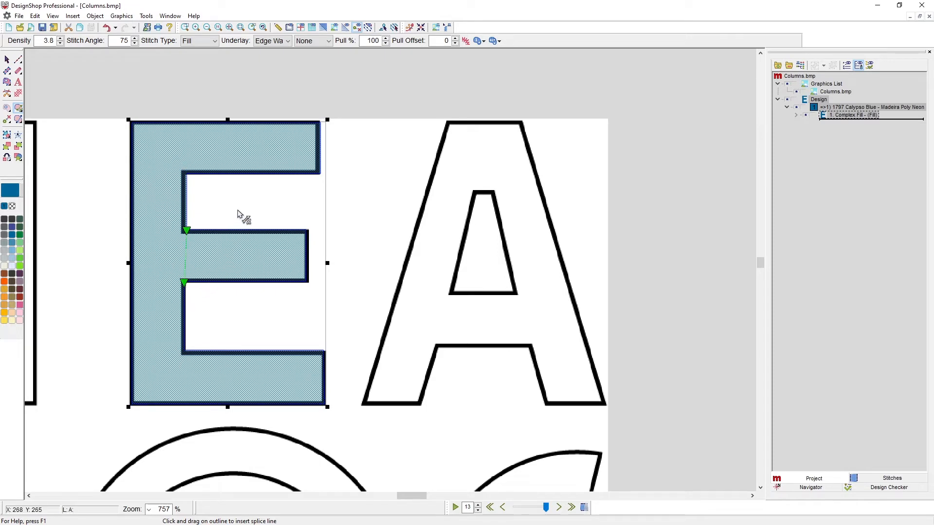
{"action": "mouse_move", "coordinate": [248, 283]}
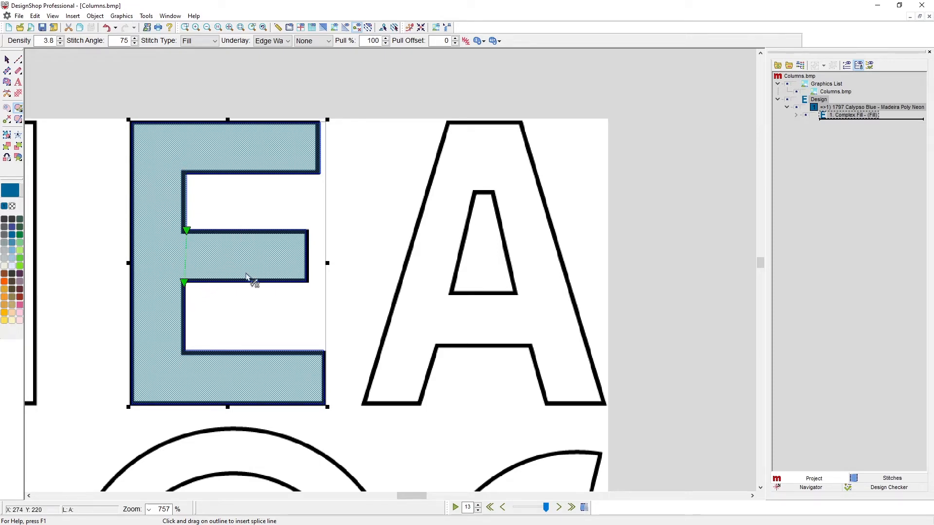
{"action": "mouse_move", "coordinate": [259, 258]}
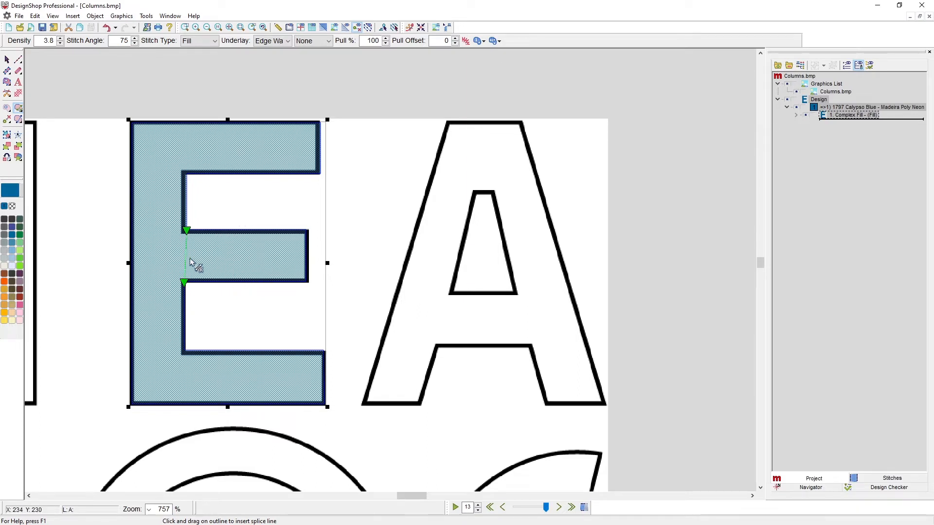
{"action": "mouse_move", "coordinate": [134, 260]}
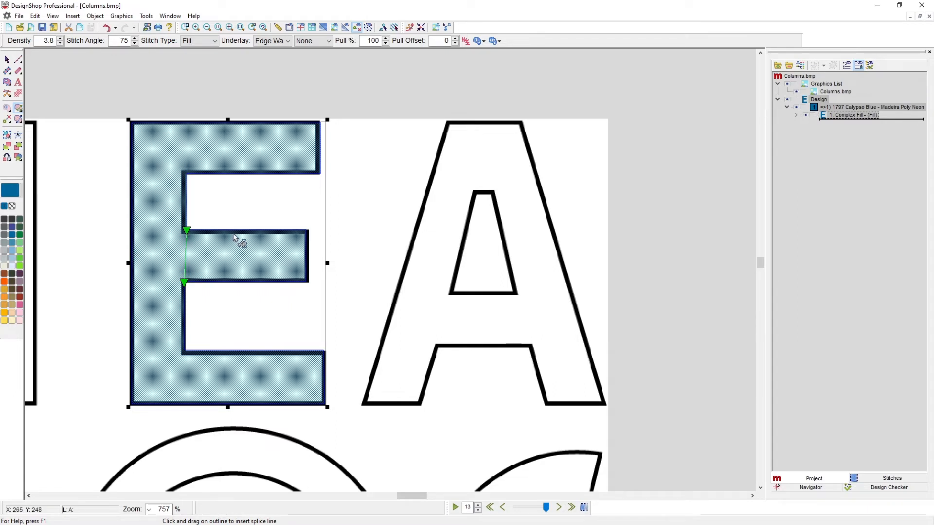
{"action": "mouse_move", "coordinate": [230, 218]}
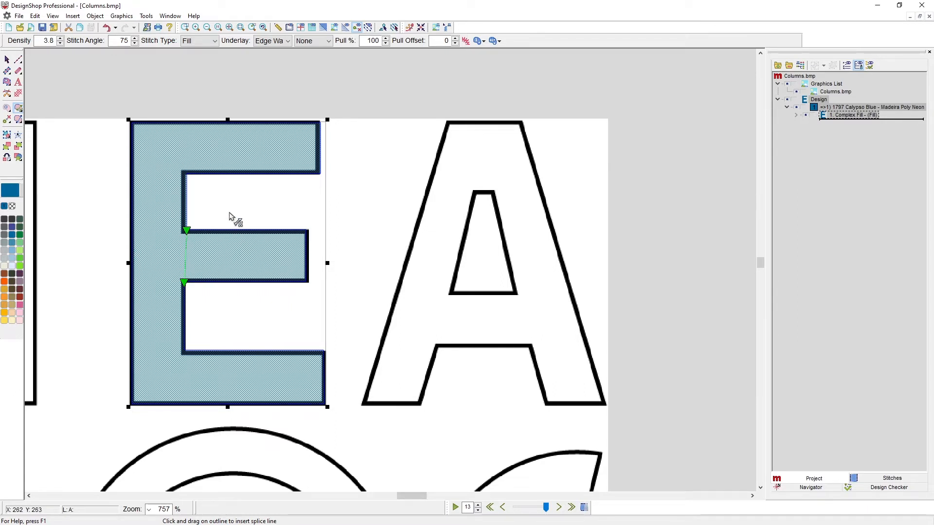
{"action": "mouse_move", "coordinate": [234, 204]}
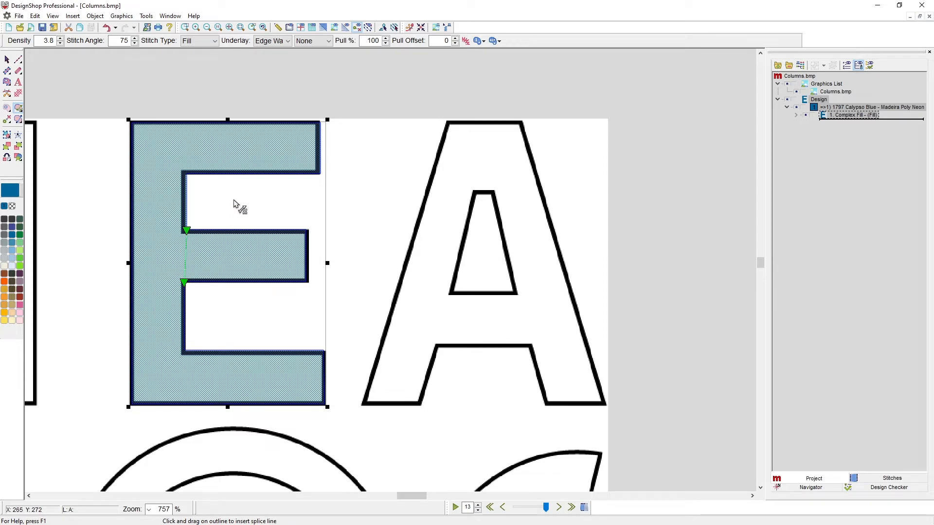
{"action": "mouse_move", "coordinate": [200, 231]}
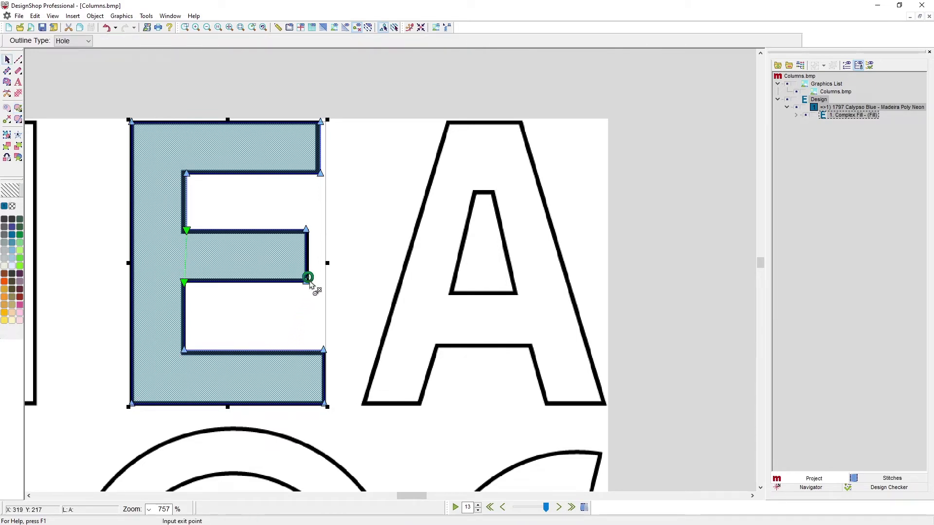
{"action": "mouse_move", "coordinate": [329, 396]}
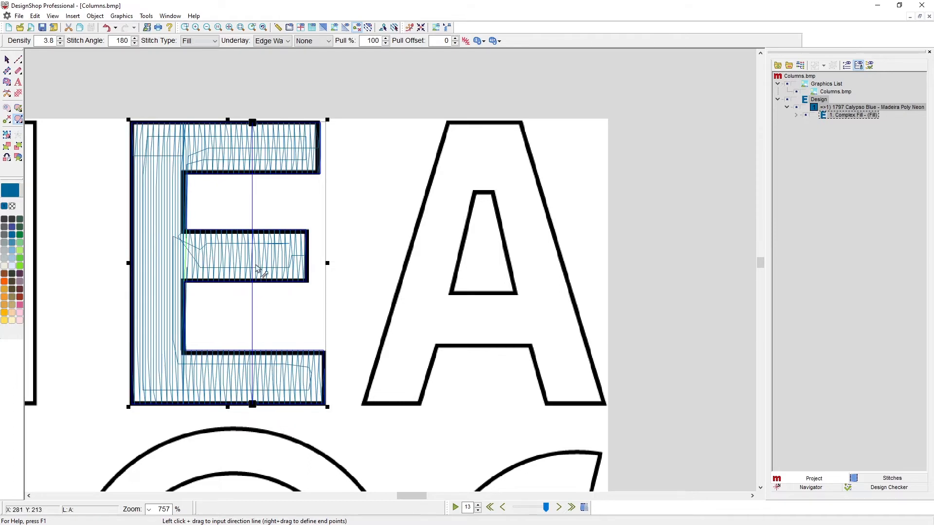
{"action": "mouse_move", "coordinate": [129, 272]}
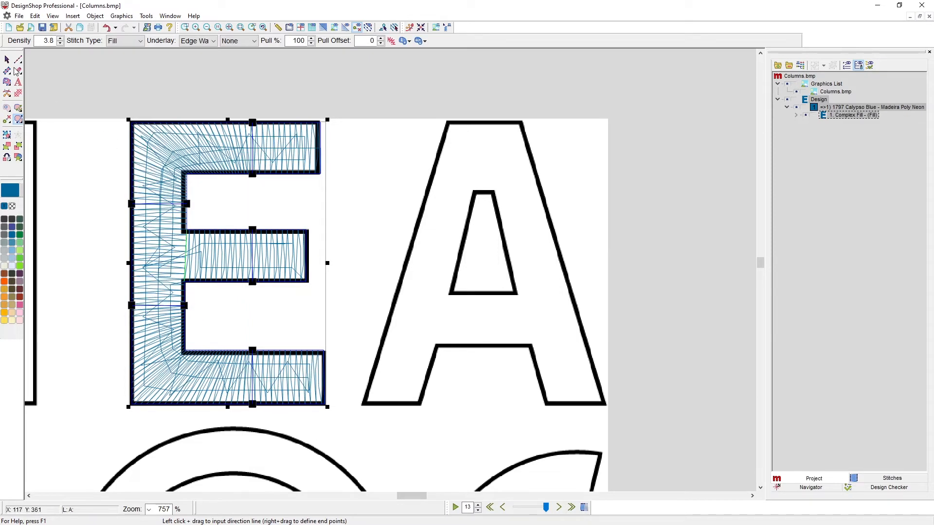
Bring up the stitch type choices for the E
{"action": "left_click", "coordinate": [139, 40]}
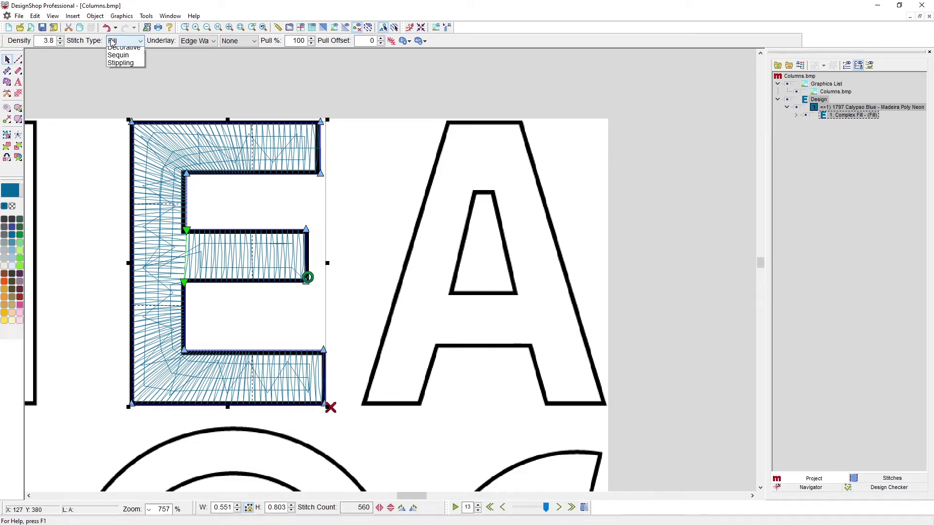
Set the E's stitch type to Satin
{"action": "left_click", "coordinate": [122, 47]}
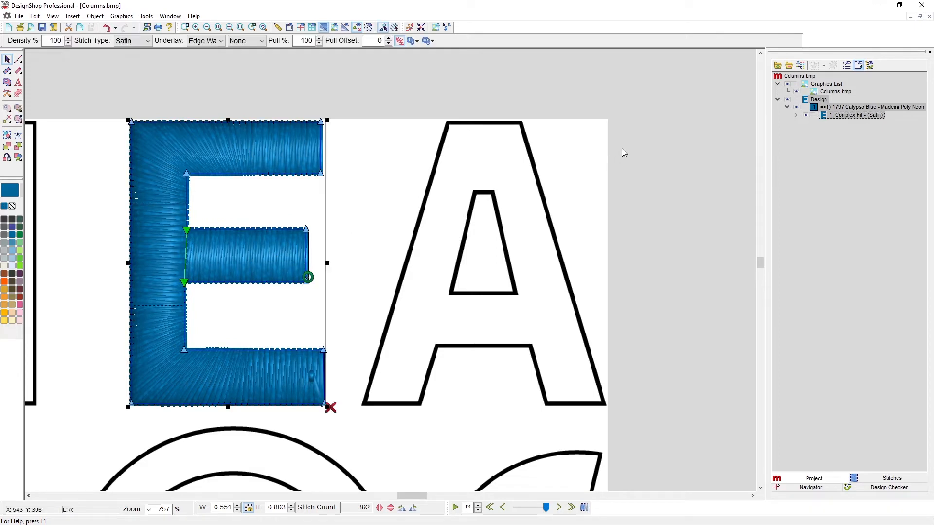
{"action": "mouse_move", "coordinate": [448, 237]}
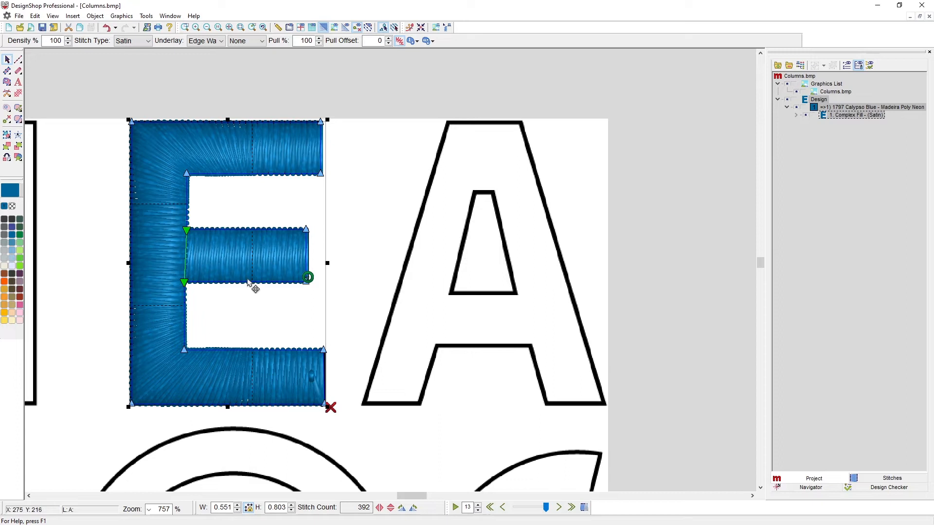
{"action": "mouse_move", "coordinate": [213, 290]}
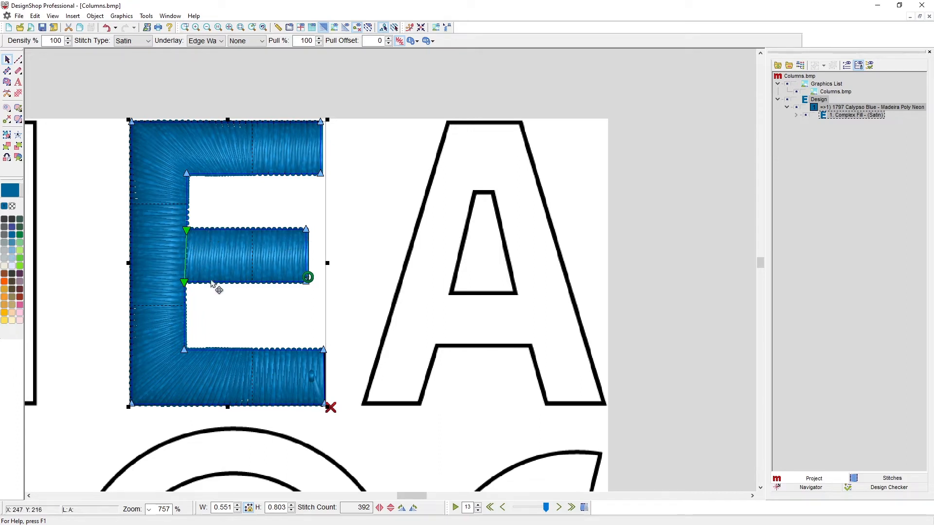
{"action": "mouse_move", "coordinate": [294, 170]}
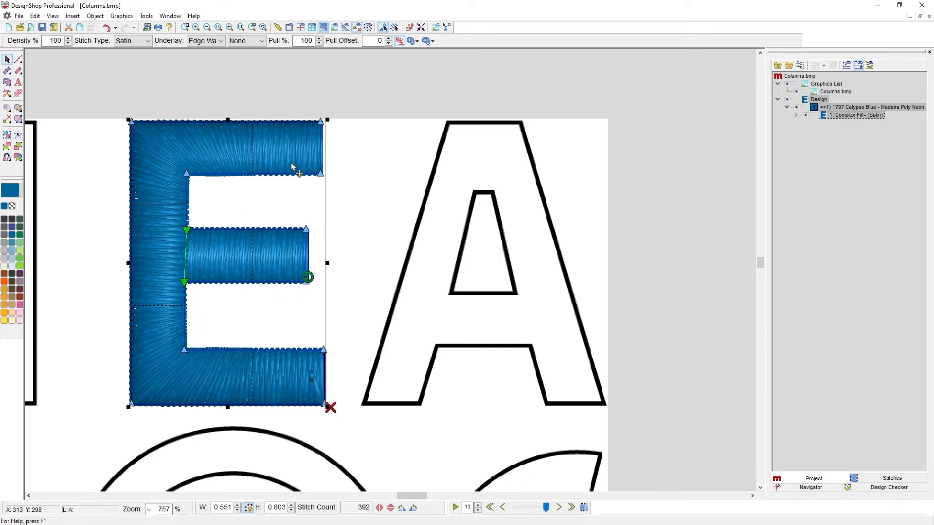
{"action": "mouse_move", "coordinate": [205, 278]}
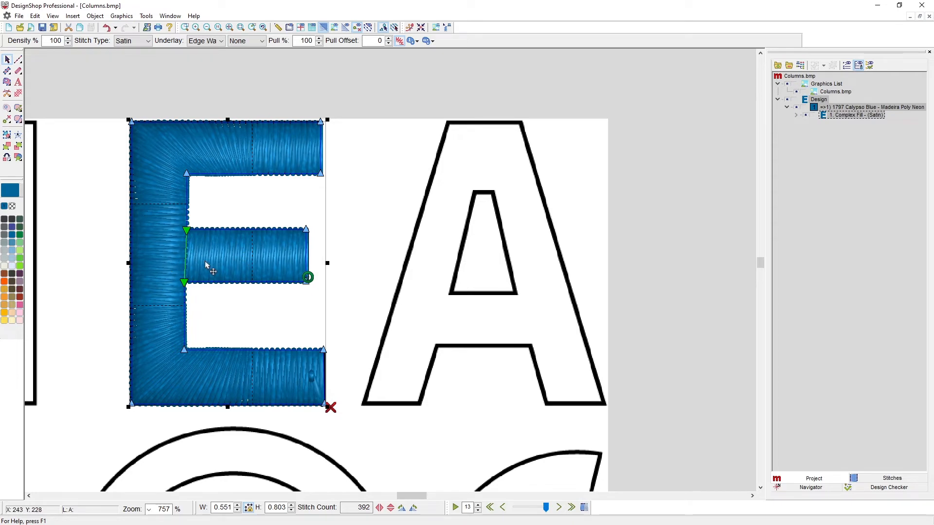
{"action": "mouse_move", "coordinate": [227, 264]}
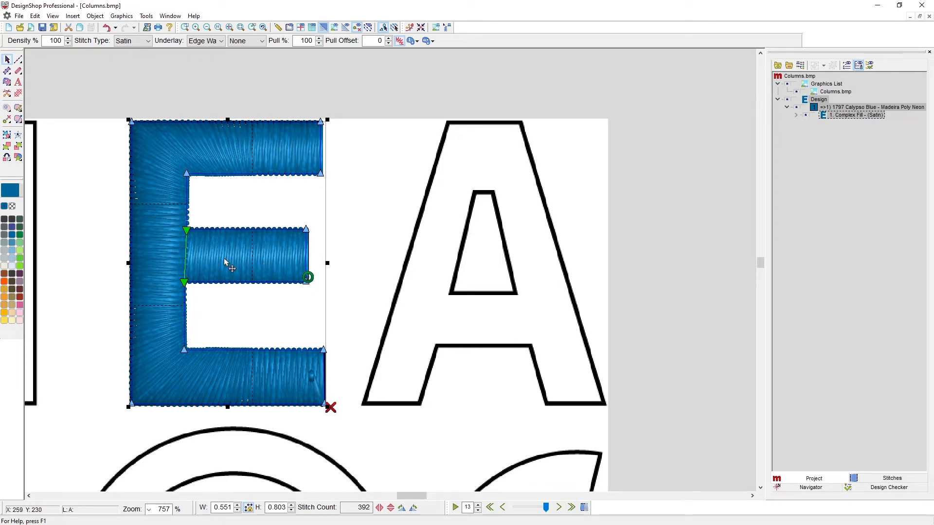
{"action": "mouse_move", "coordinate": [219, 303]}
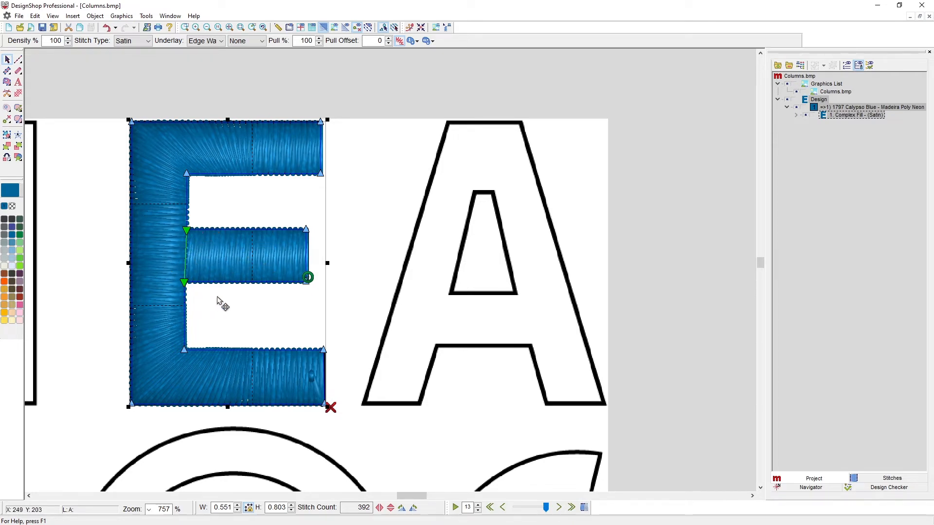
{"action": "mouse_move", "coordinate": [304, 280]}
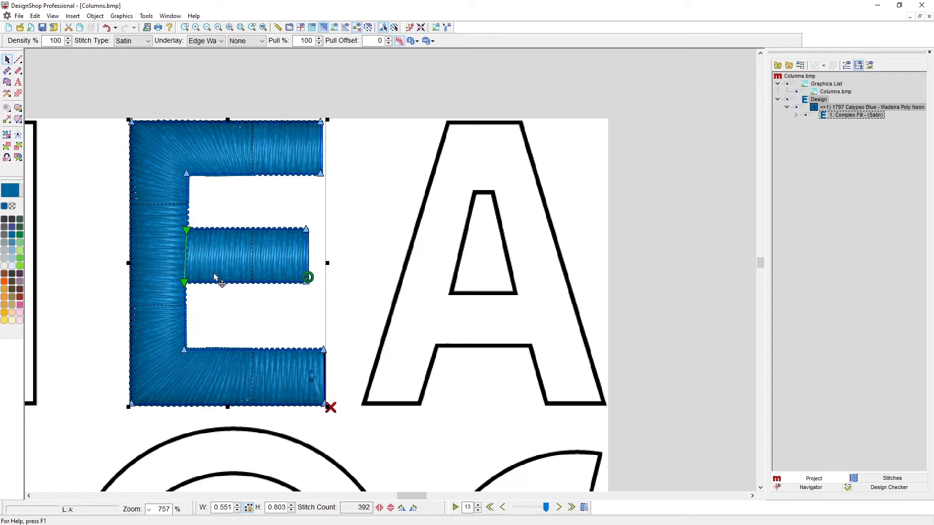
{"action": "mouse_move", "coordinate": [187, 301]}
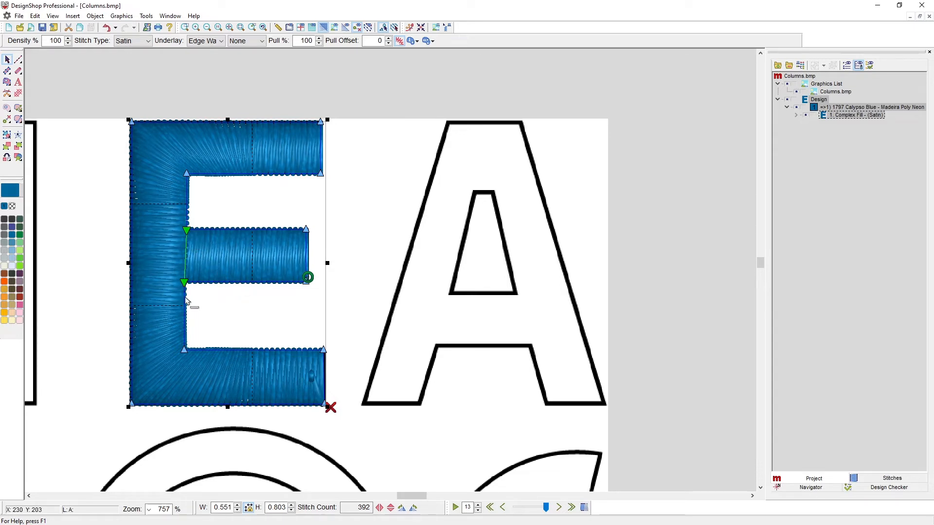
{"action": "mouse_move", "coordinate": [221, 315]}
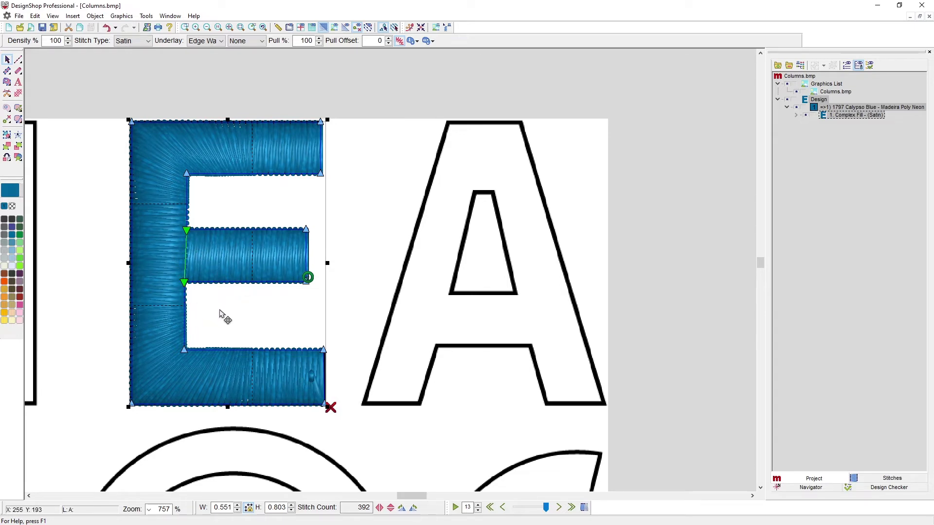
Apply Operations > Break Object to separate the E at its splice
{"action": "right_click", "coordinate": [221, 314]}
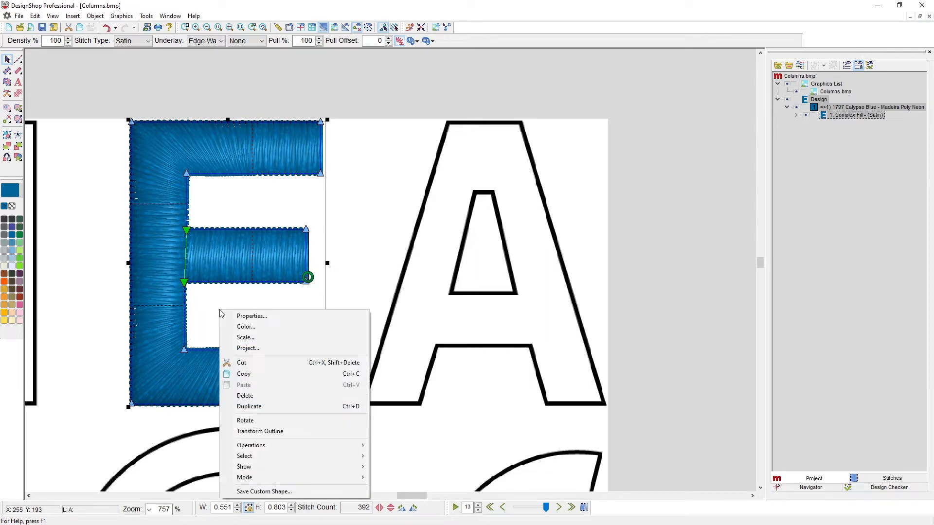
{"action": "mouse_move", "coordinate": [251, 445]}
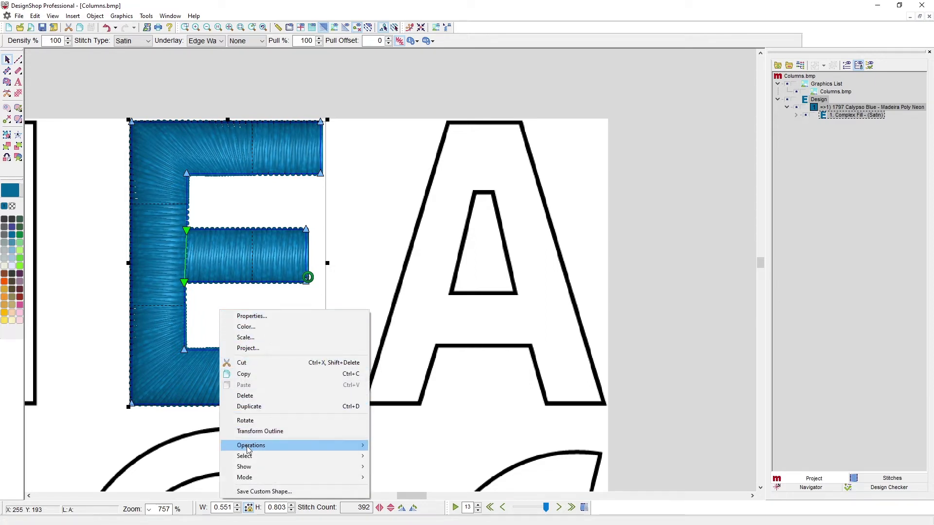
{"action": "mouse_move", "coordinate": [250, 446]}
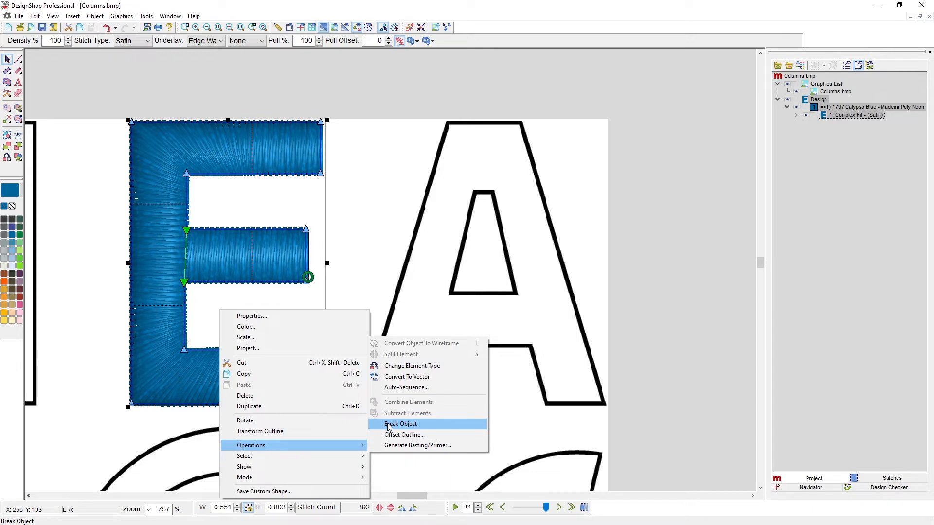
{"action": "left_click", "coordinate": [400, 424]}
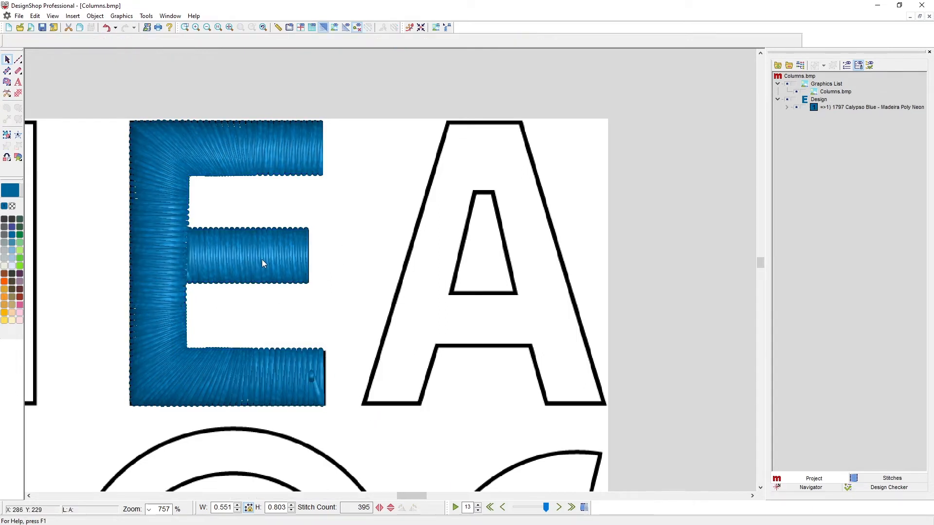
Select the broken E pieces and set the lower piece's exit point at the middle-bar junction
{"action": "left_click", "coordinate": [261, 263]}
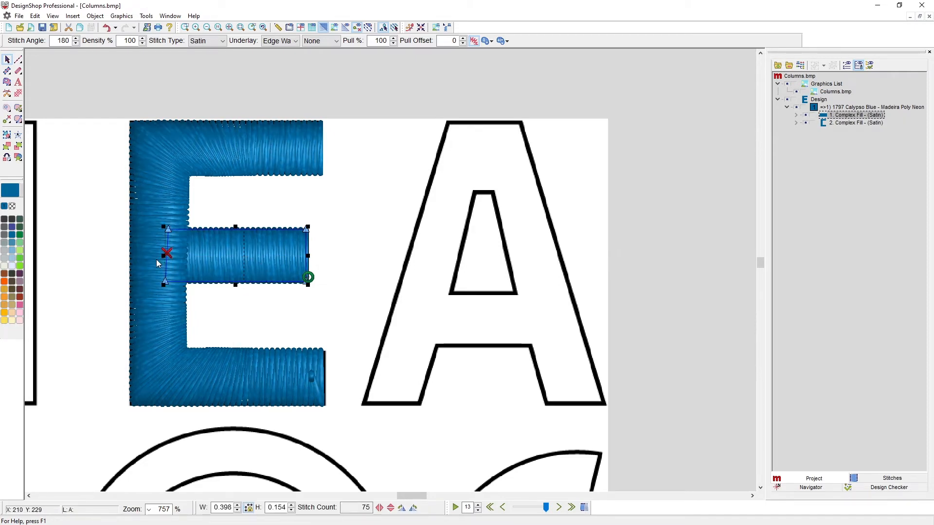
{"action": "mouse_move", "coordinate": [549, 183]}
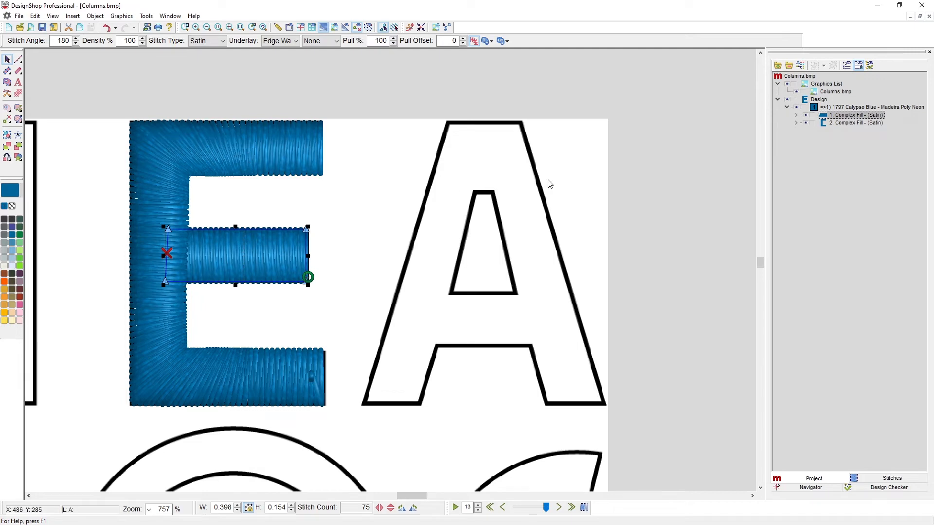
{"action": "left_click", "coordinate": [854, 122]}
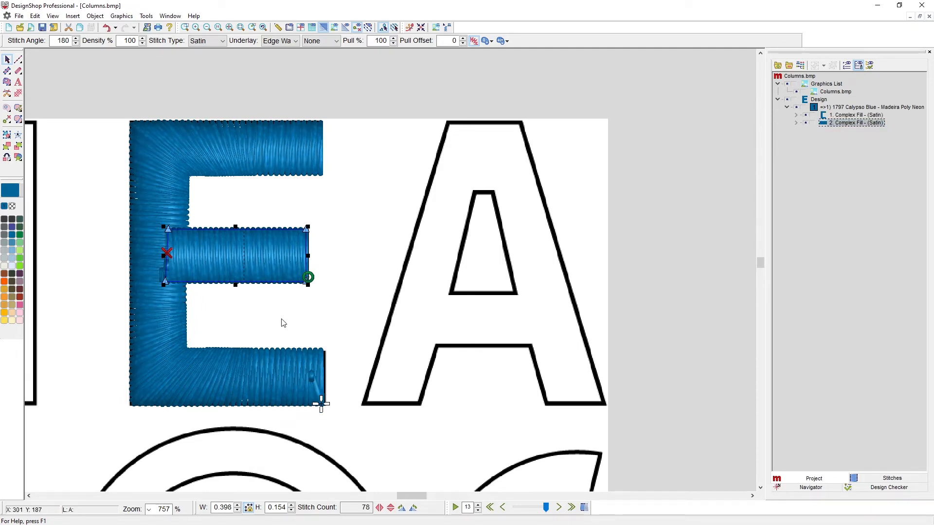
{"action": "mouse_move", "coordinate": [174, 274]}
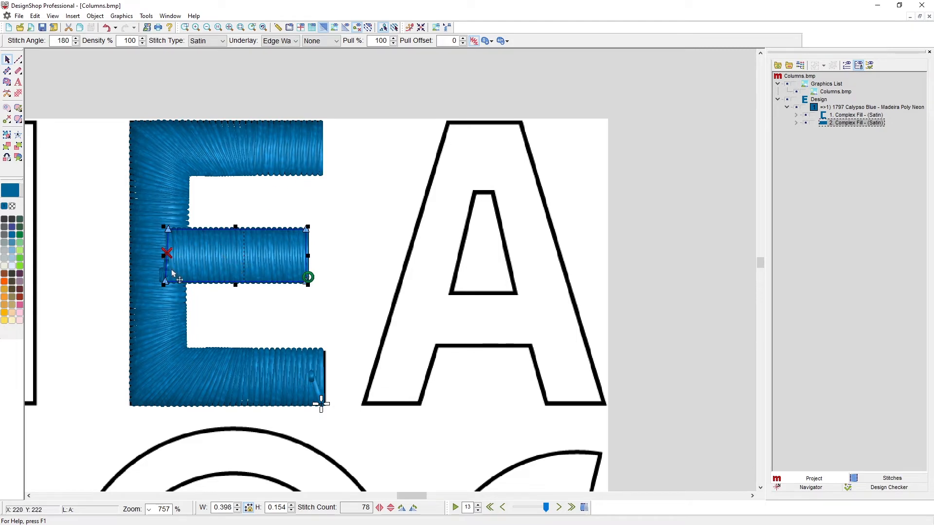
{"action": "mouse_move", "coordinate": [232, 246]}
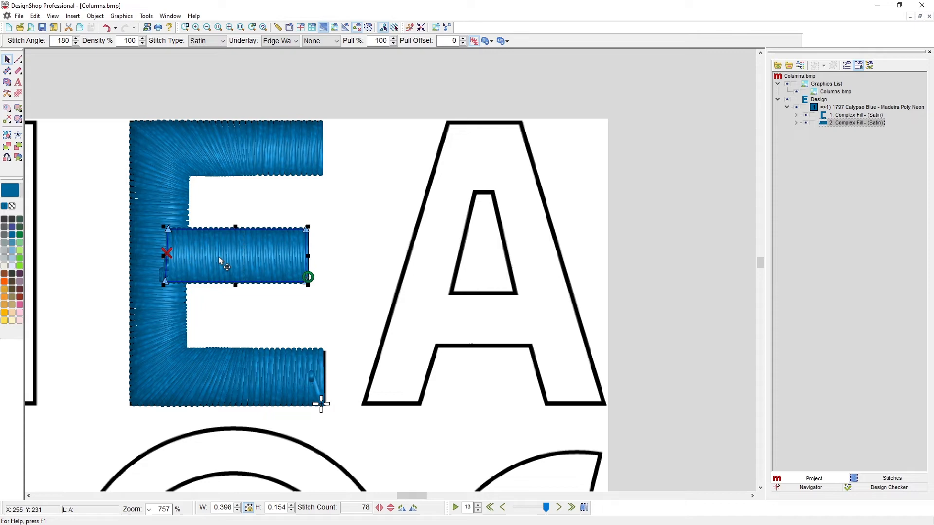
{"action": "left_click", "coordinate": [855, 115]}
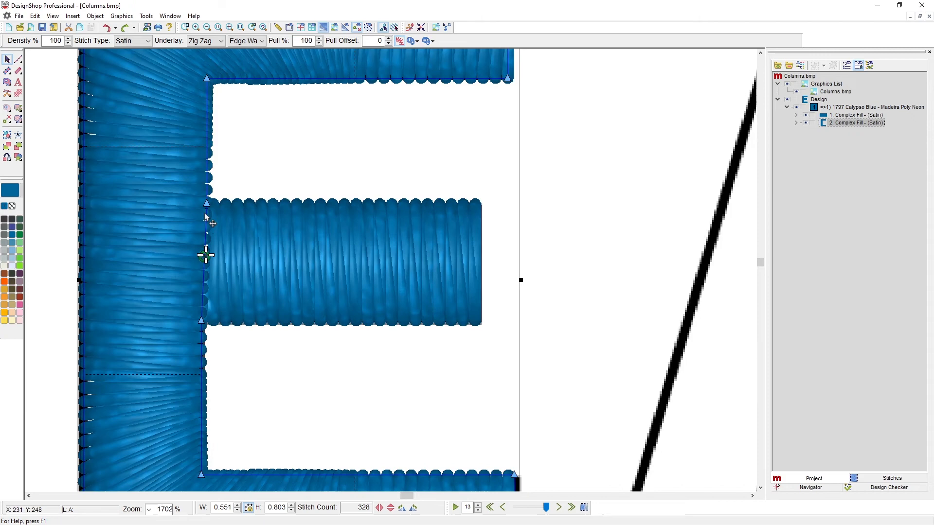
{"action": "mouse_move", "coordinate": [205, 258]}
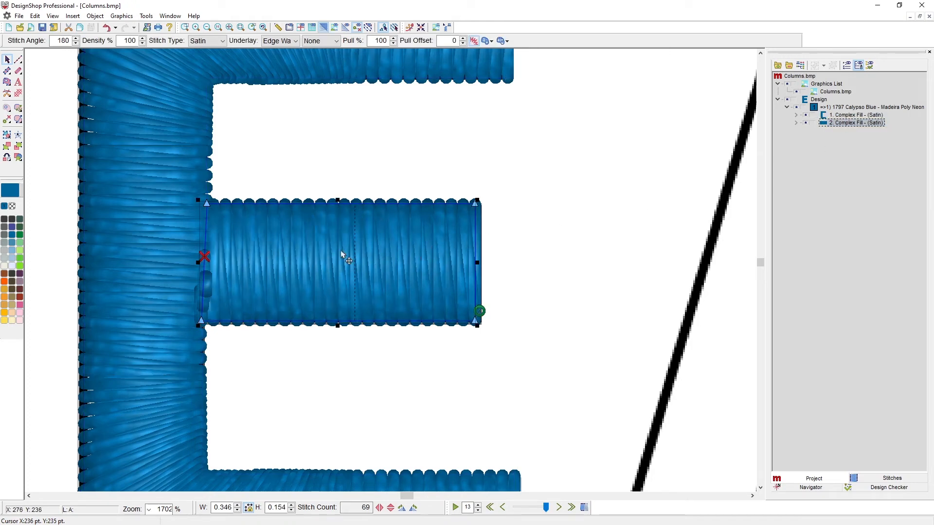
{"action": "mouse_move", "coordinate": [64, 138]}
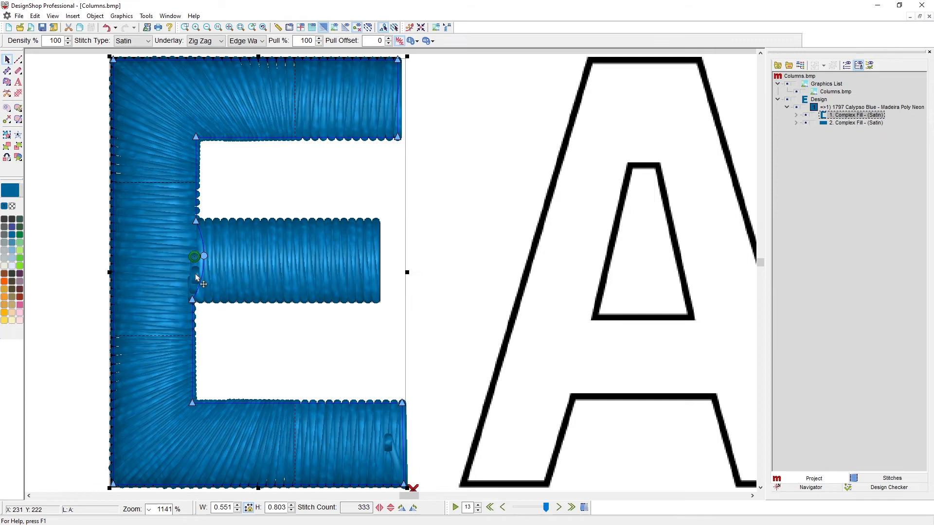
{"action": "mouse_move", "coordinate": [328, 403]}
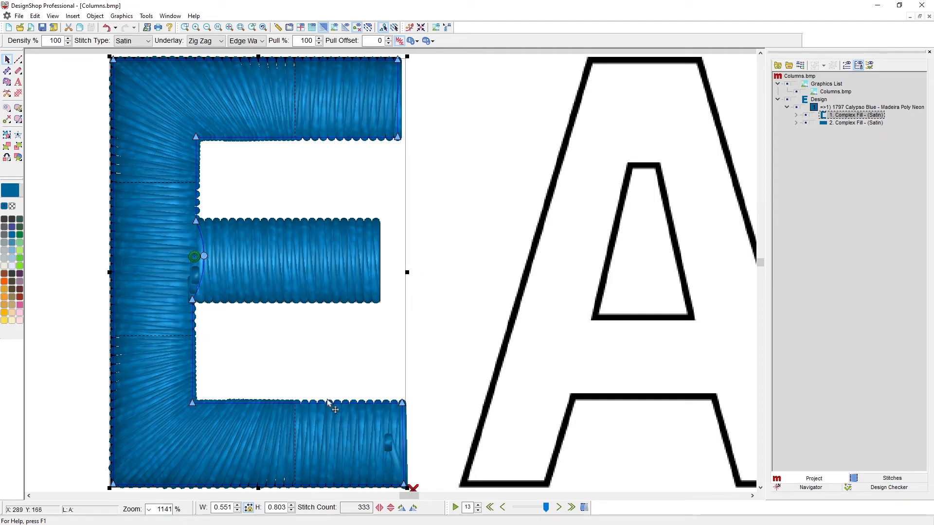
{"action": "mouse_move", "coordinate": [327, 373]}
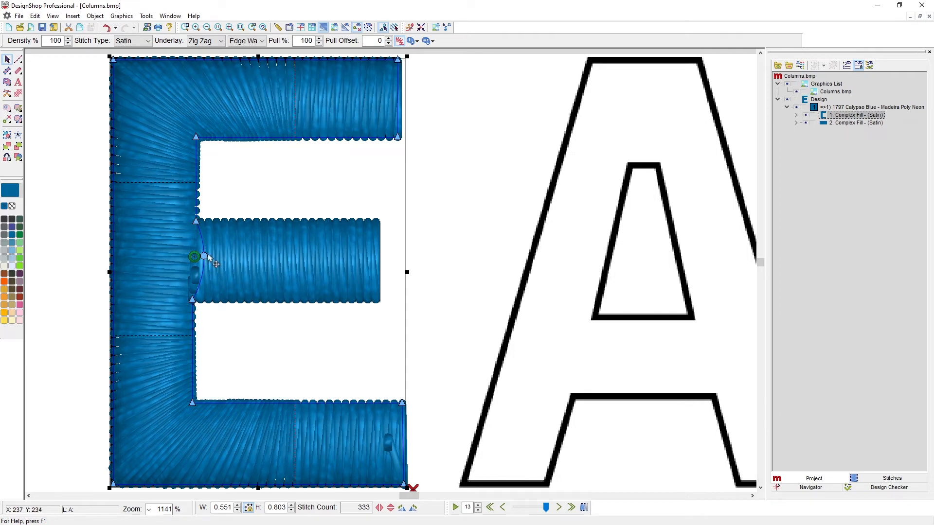
{"action": "mouse_move", "coordinate": [420, 492]}
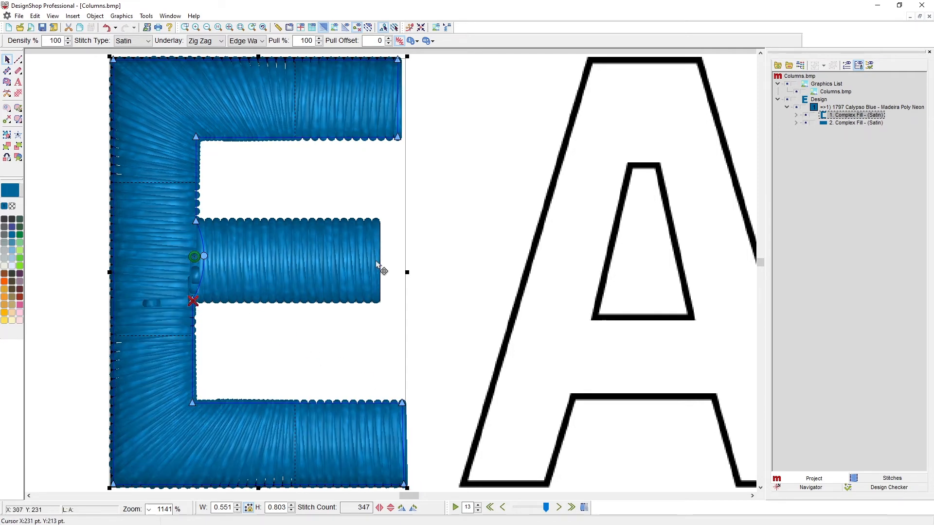
{"action": "left_click", "coordinate": [853, 122]}
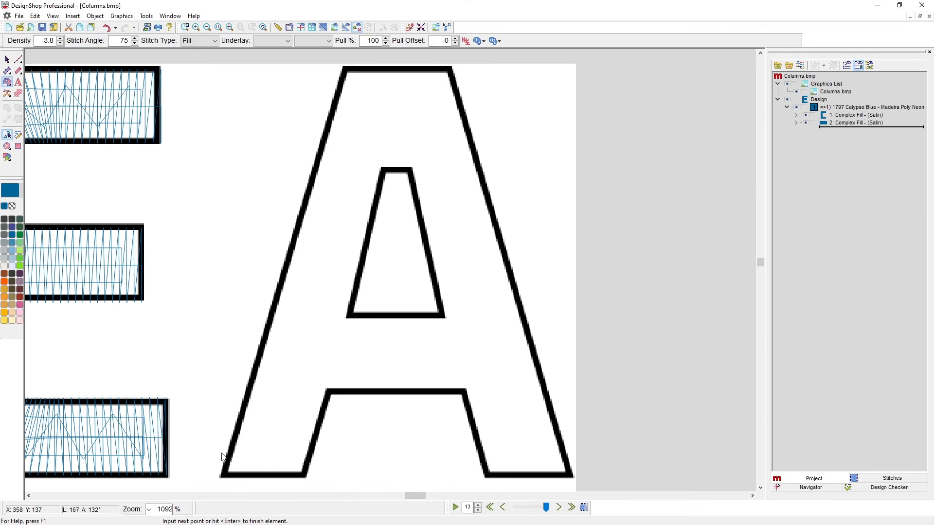
{"action": "mouse_move", "coordinate": [222, 482]}
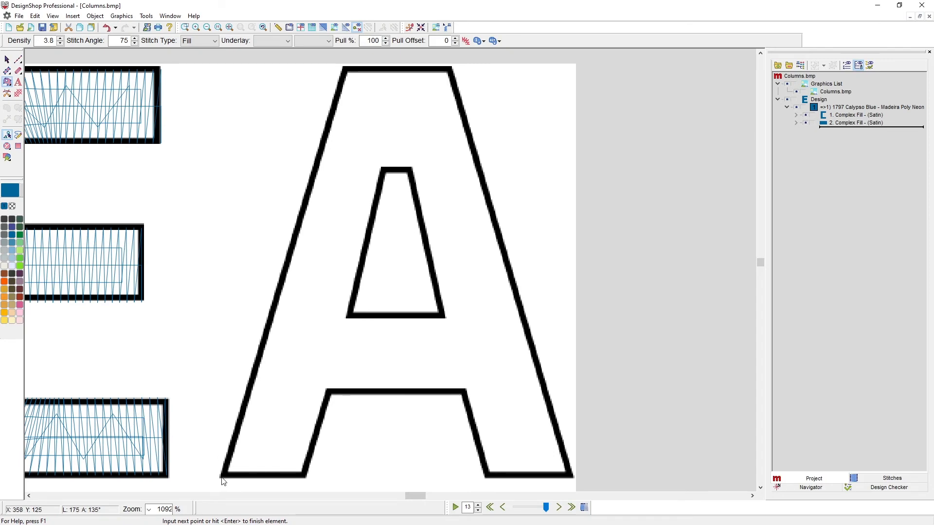
Place the A's bottom-left, top-left and top-right outline points in Unifill mode
{"action": "left_click", "coordinate": [344, 81]}
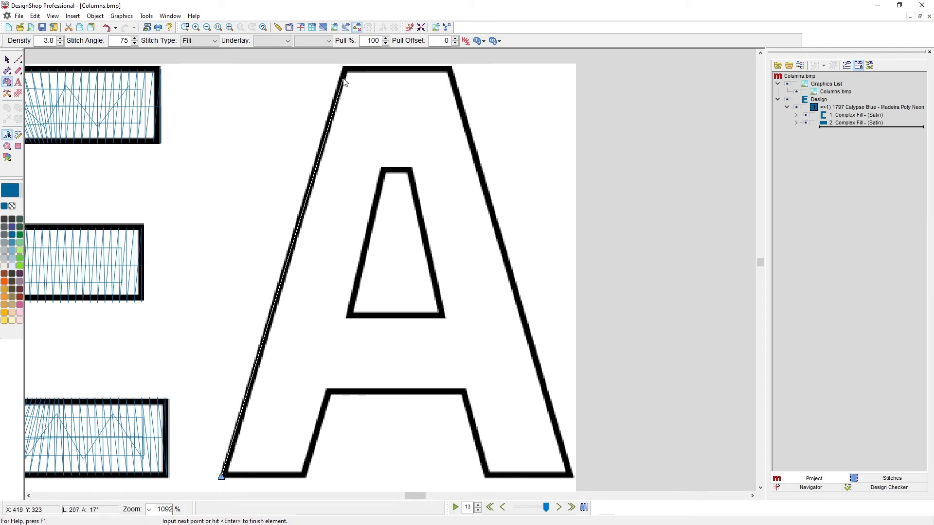
{"action": "left_click", "coordinate": [411, 70]}
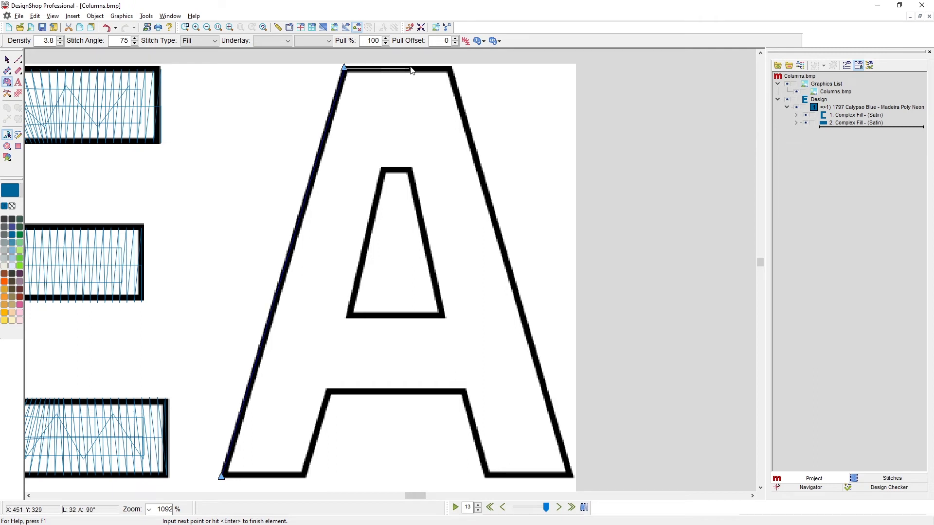
{"action": "left_click", "coordinate": [448, 67]}
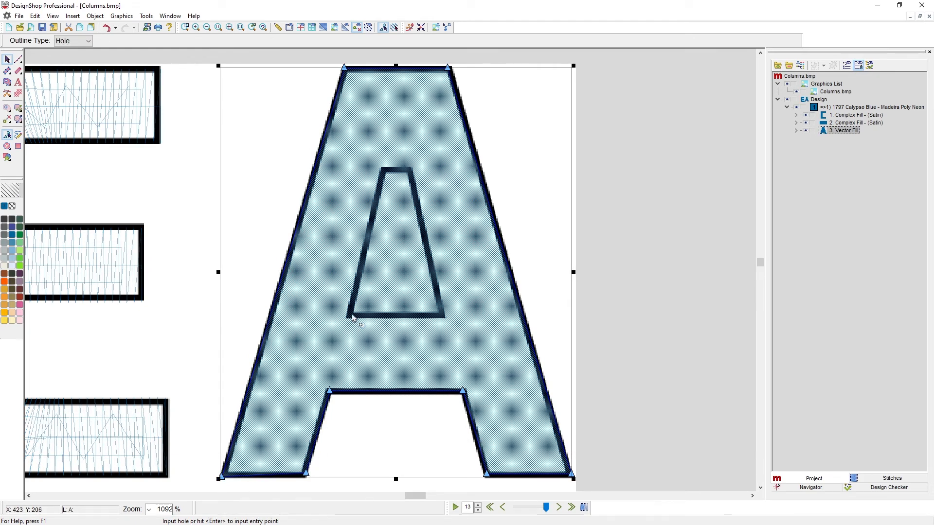
Trace the A's triangular hole and splice the crossbar off along its edge
{"action": "left_click", "coordinate": [401, 175]}
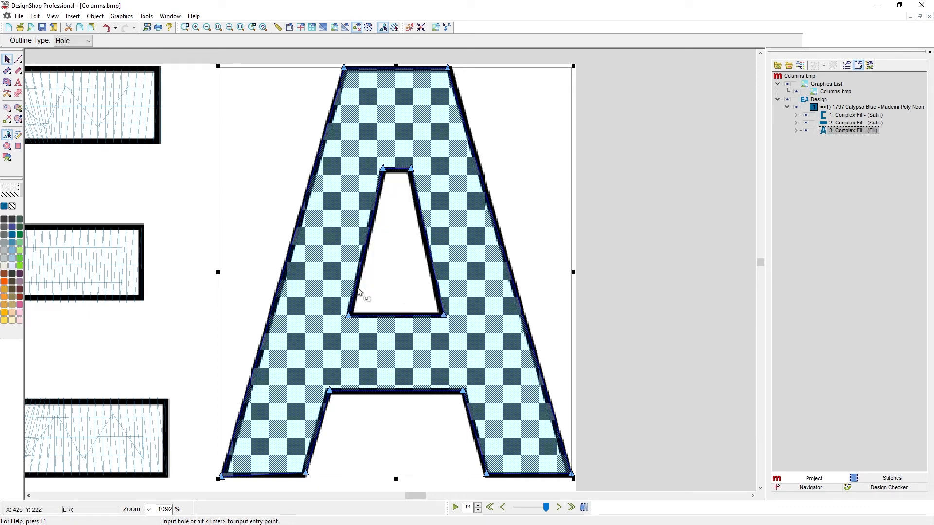
{"action": "mouse_move", "coordinate": [363, 284]}
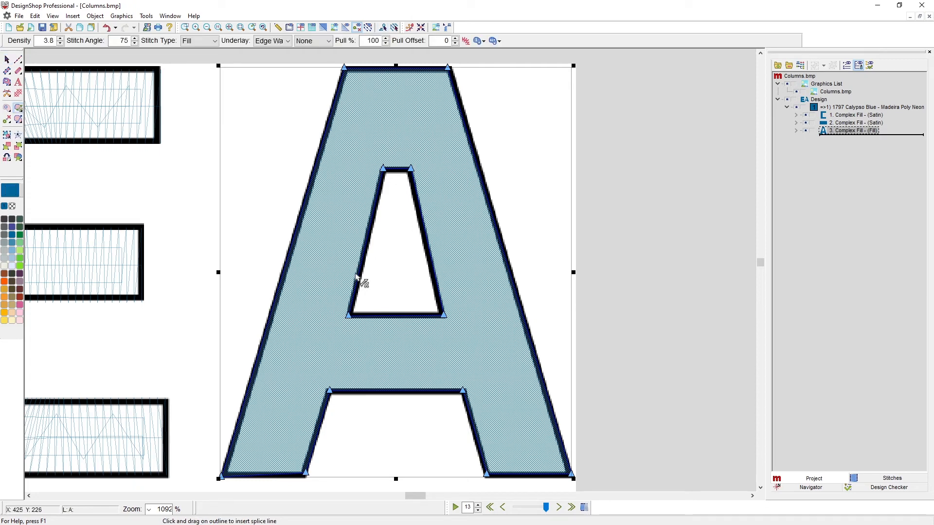
{"action": "mouse_move", "coordinate": [445, 322]}
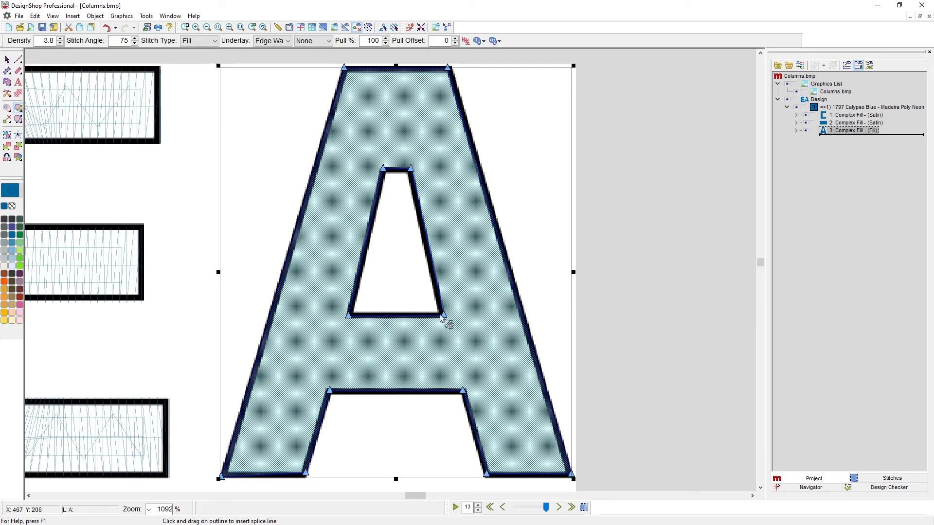
{"action": "left_click_drag", "start_coordinate": [443, 315], "coordinate": [463, 392]}
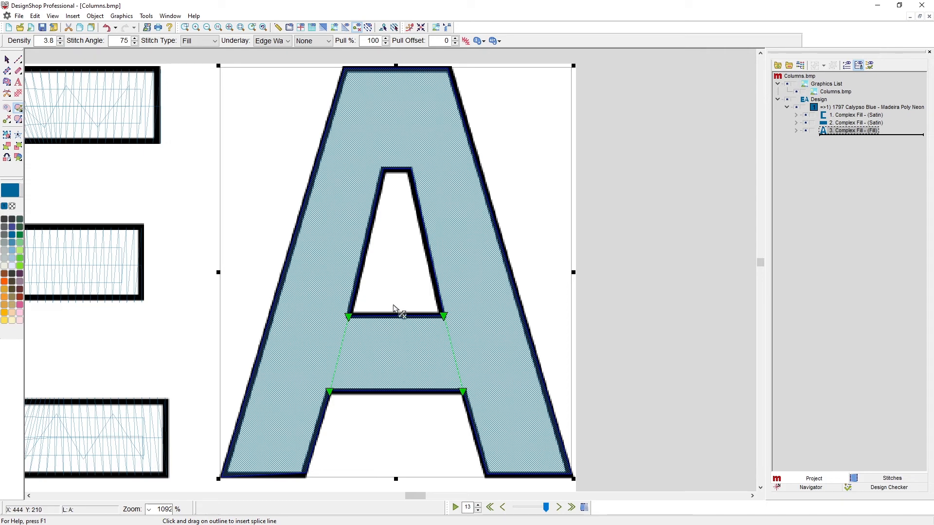
{"action": "mouse_move", "coordinate": [385, 278]}
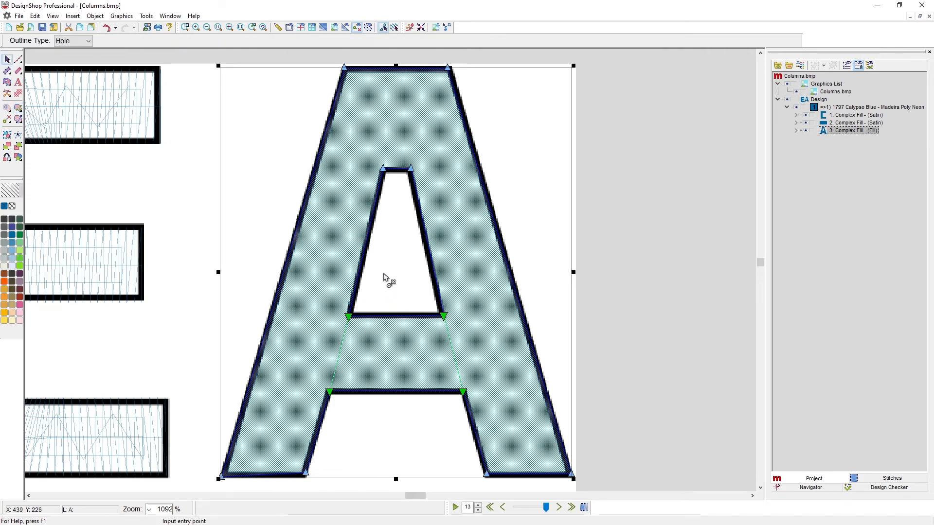
{"action": "mouse_move", "coordinate": [290, 431]}
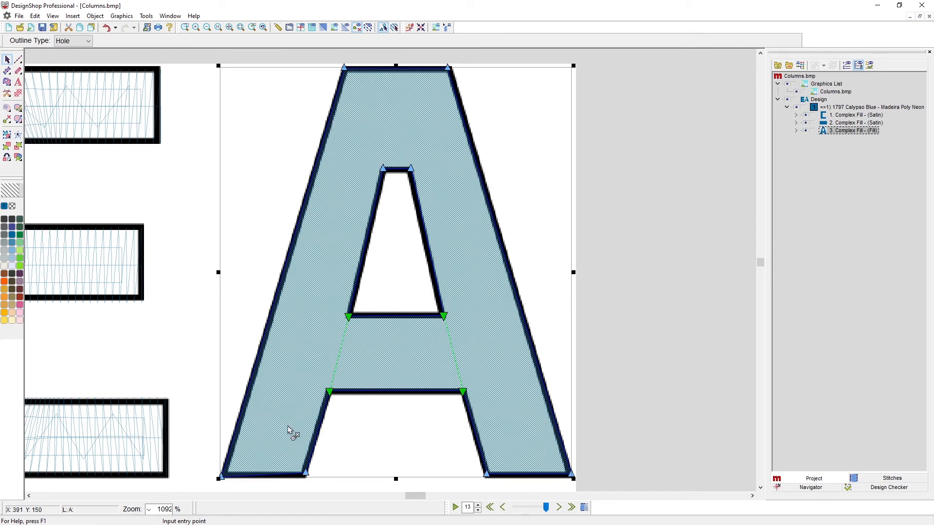
{"action": "mouse_move", "coordinate": [358, 395]}
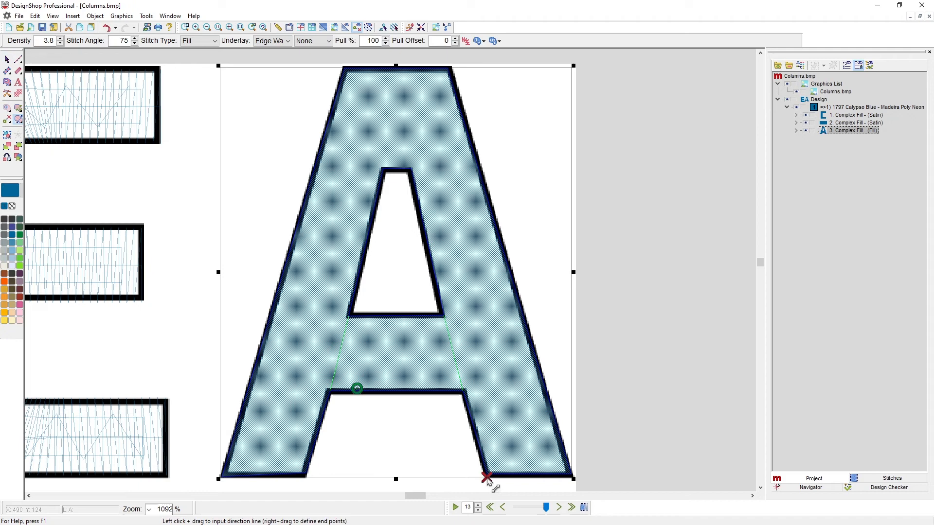
{"action": "mouse_move", "coordinate": [225, 435]}
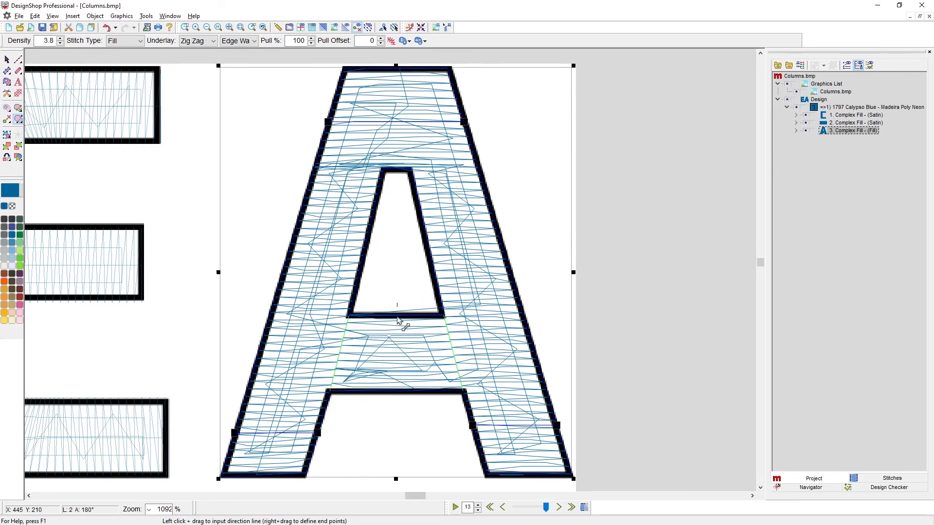
Set the crossbar stitches vertical and return to Edit mode on the finished A
{"action": "left_click", "coordinate": [253, 41]}
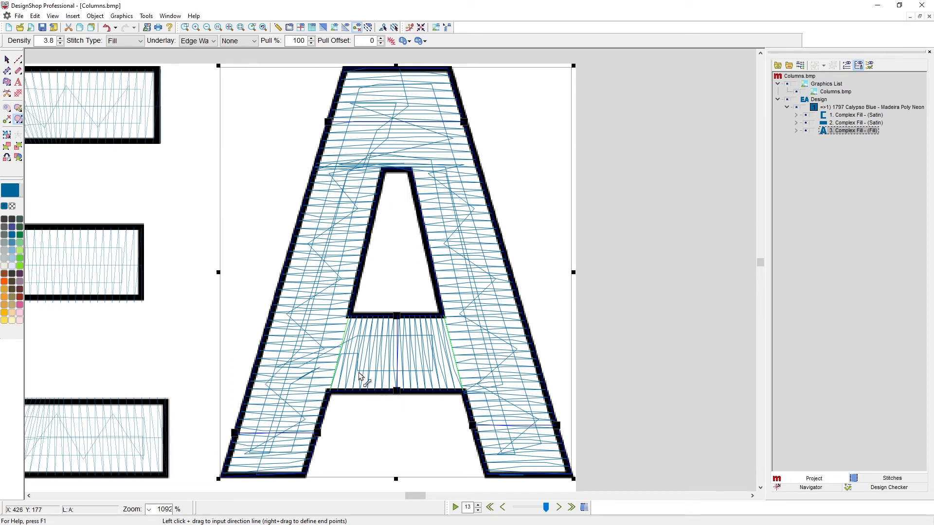
{"action": "mouse_move", "coordinate": [6, 59]}
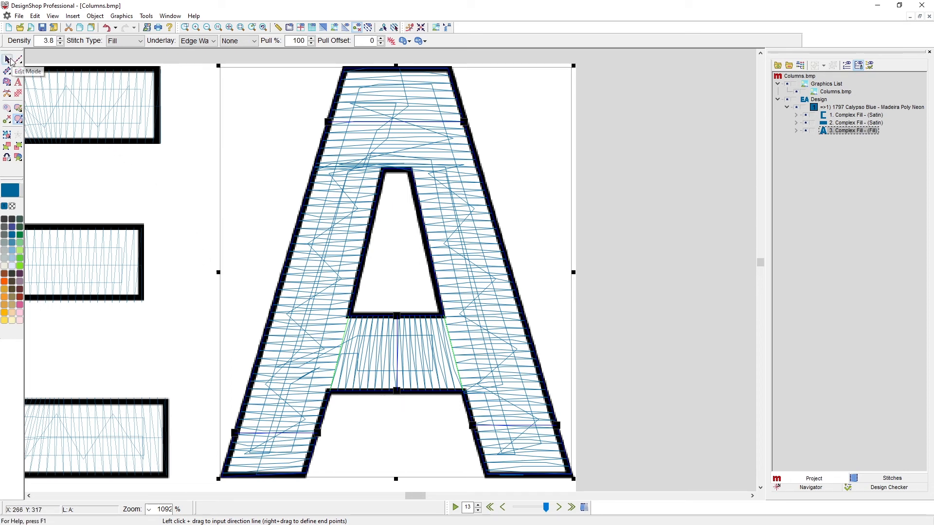
{"action": "left_click", "coordinate": [6, 59]}
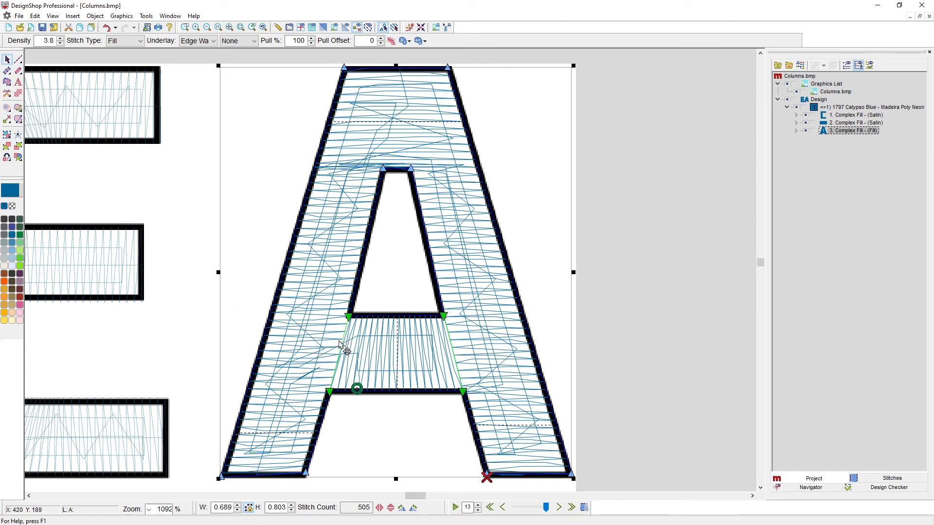
{"action": "mouse_move", "coordinate": [447, 361]}
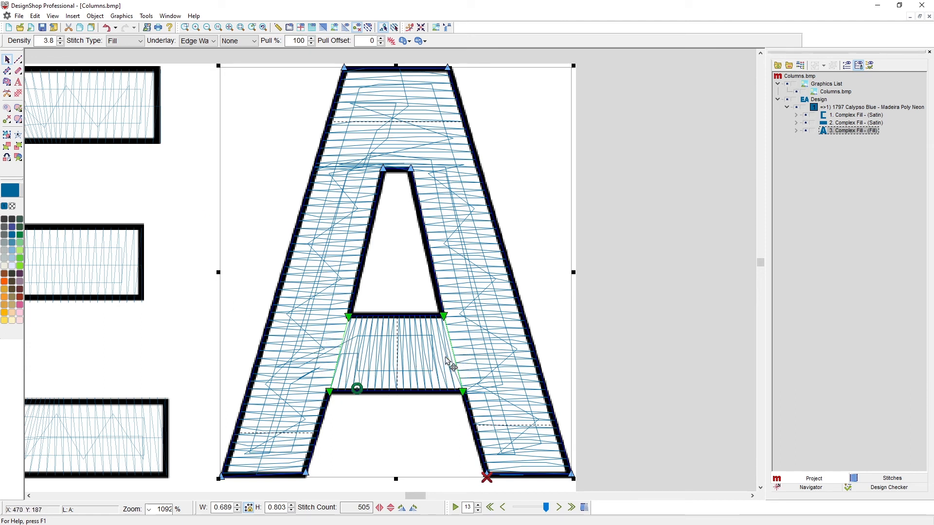
{"action": "mouse_move", "coordinate": [297, 203]}
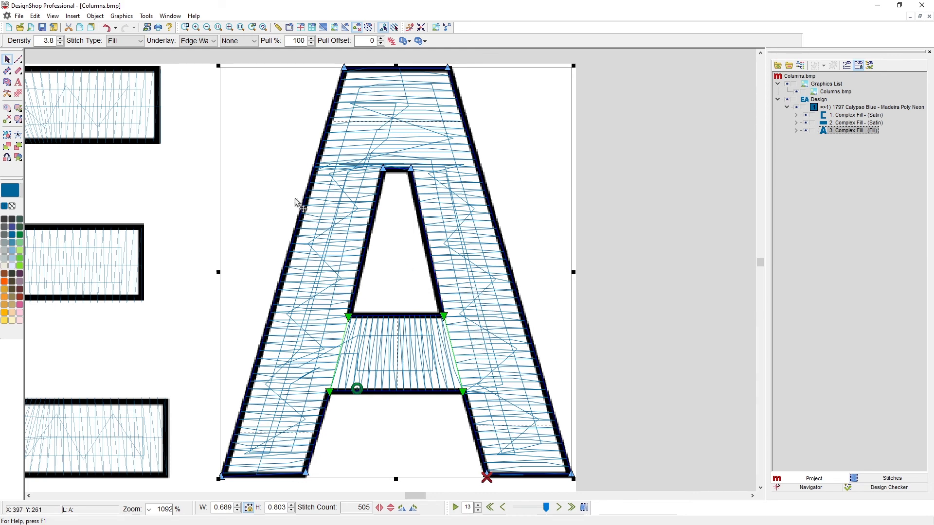
Change the A's stitch type to Satin so it renders as satin in 3D
{"action": "left_click", "coordinate": [138, 40]}
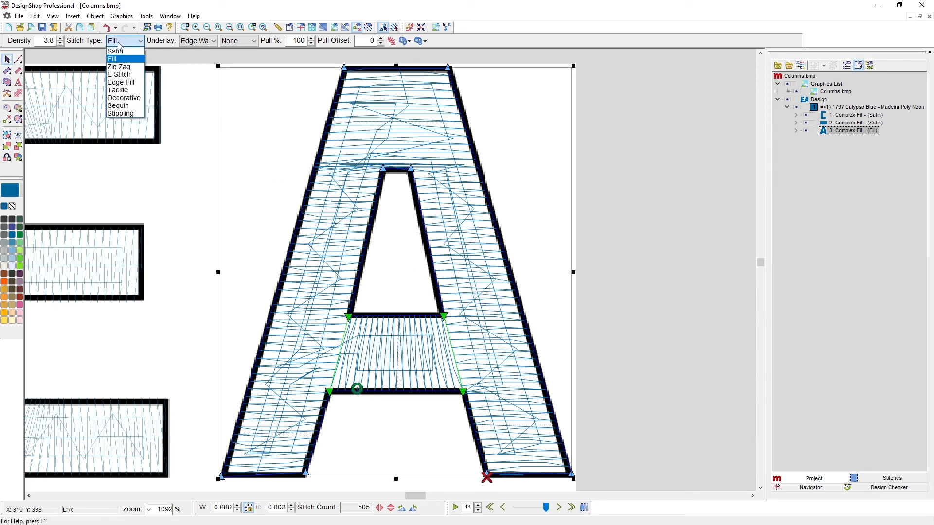
{"action": "left_click", "coordinate": [113, 50]}
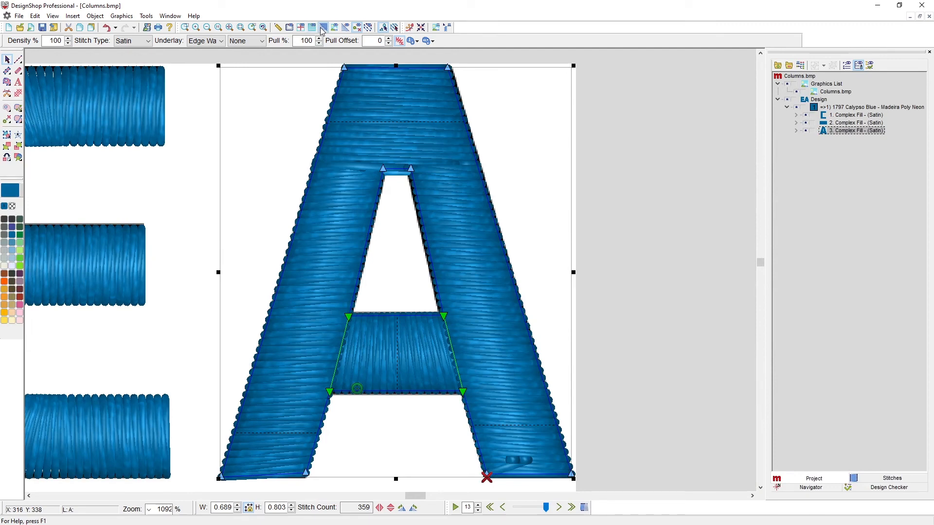
{"action": "mouse_move", "coordinate": [214, 92]}
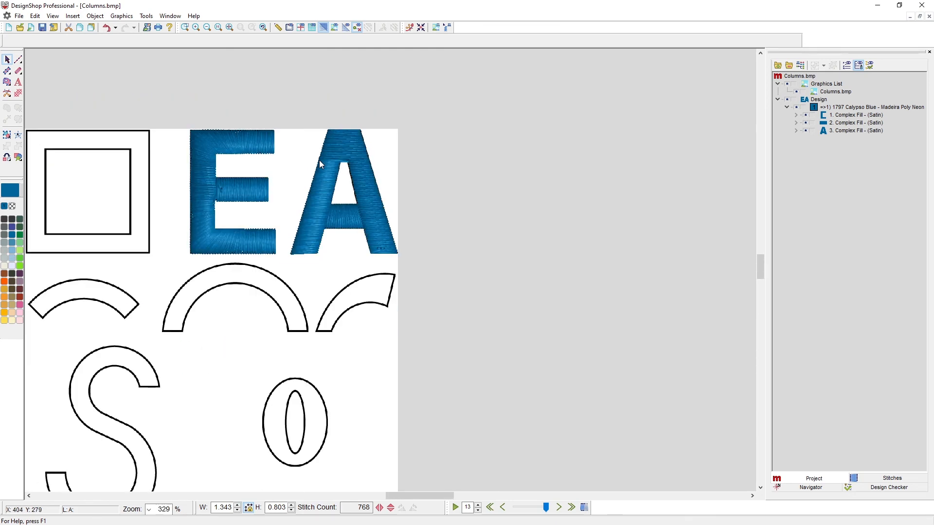
{"action": "mouse_move", "coordinate": [407, 229]}
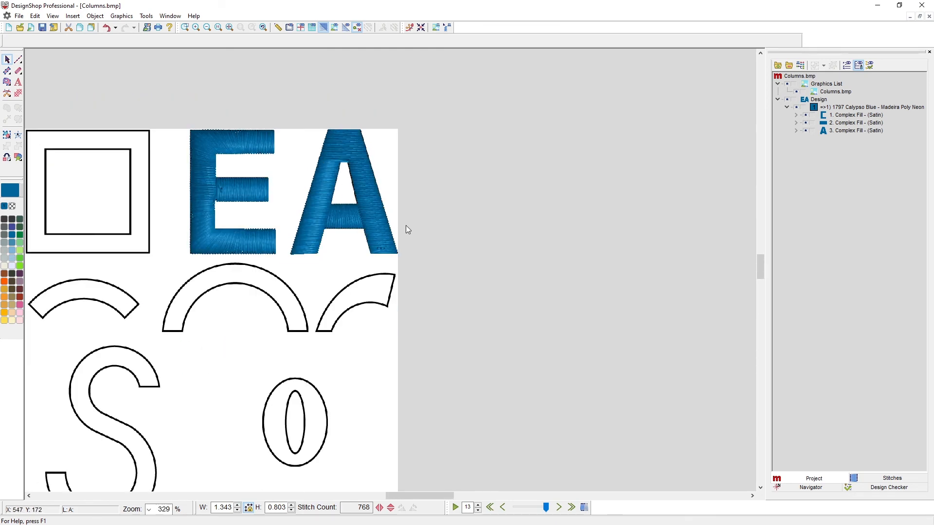